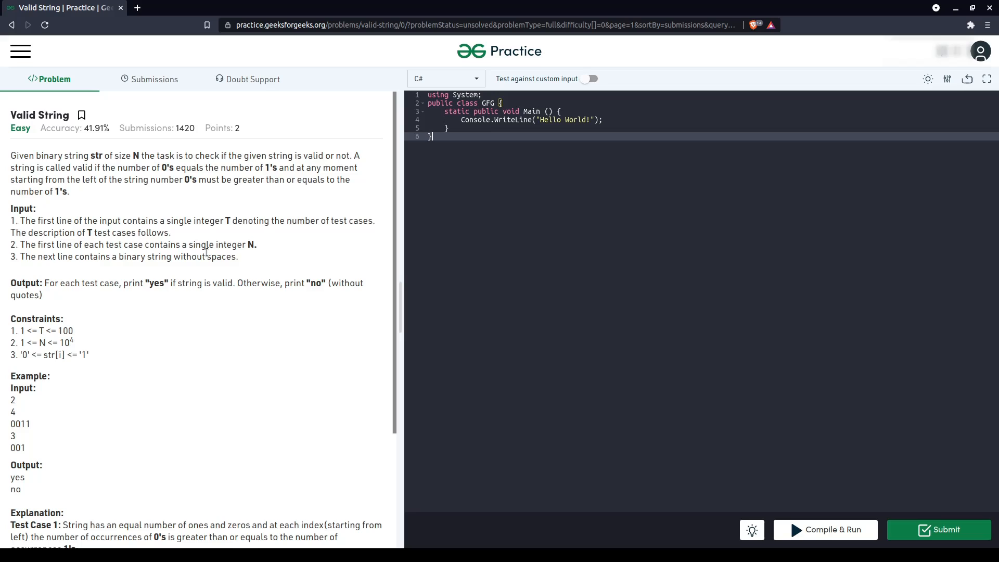
mouse_move(235, 211)
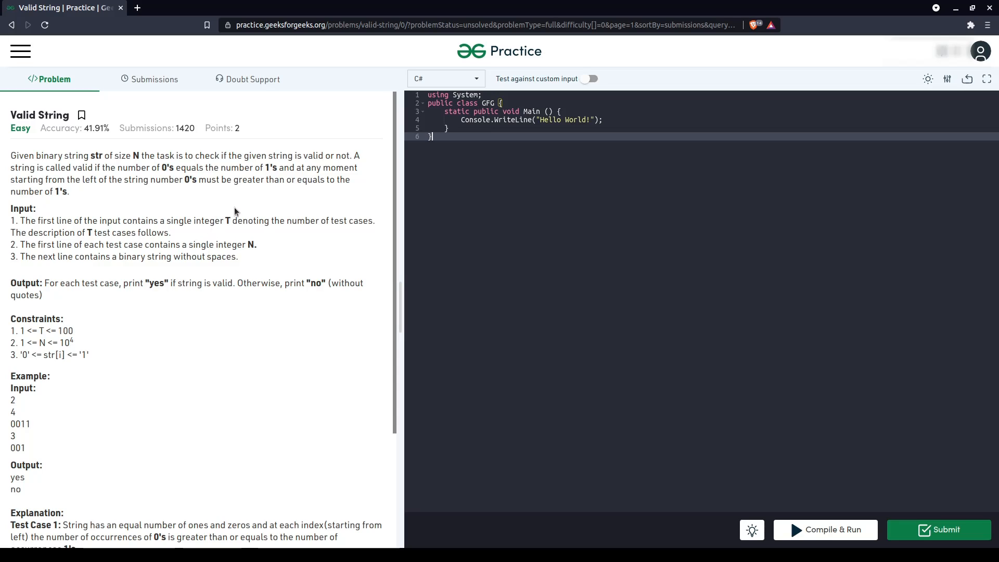
mouse_move(240, 219)
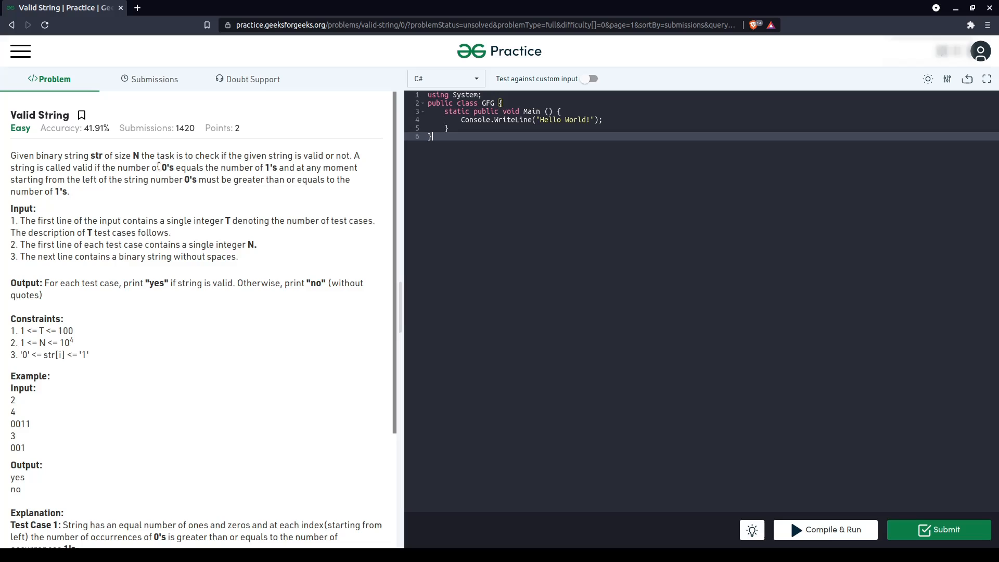
Review the problem statement's 0's condition and move into the starter code editor
drag(162, 168, 279, 167)
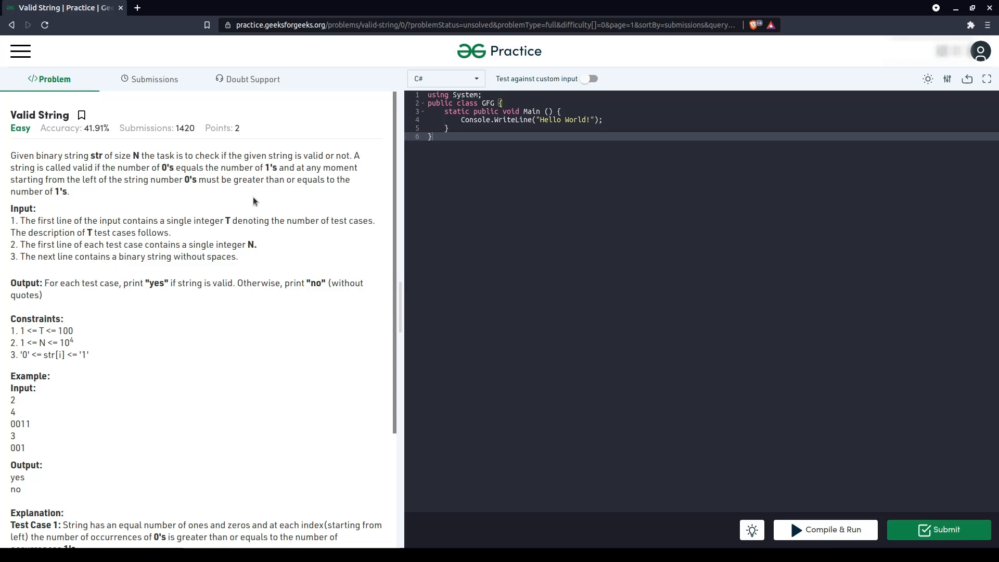
mouse_move(183, 177)
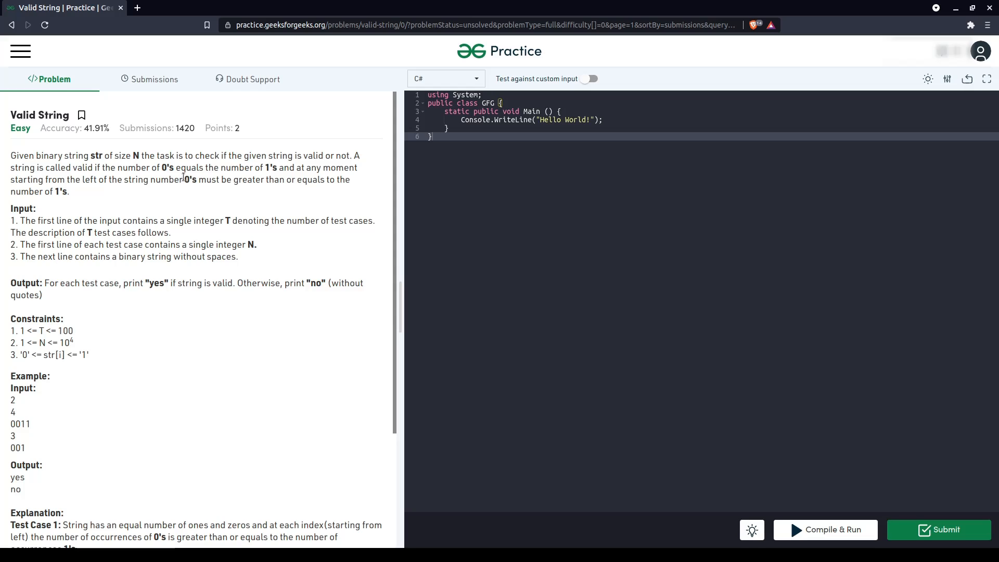
double_click(188, 179)
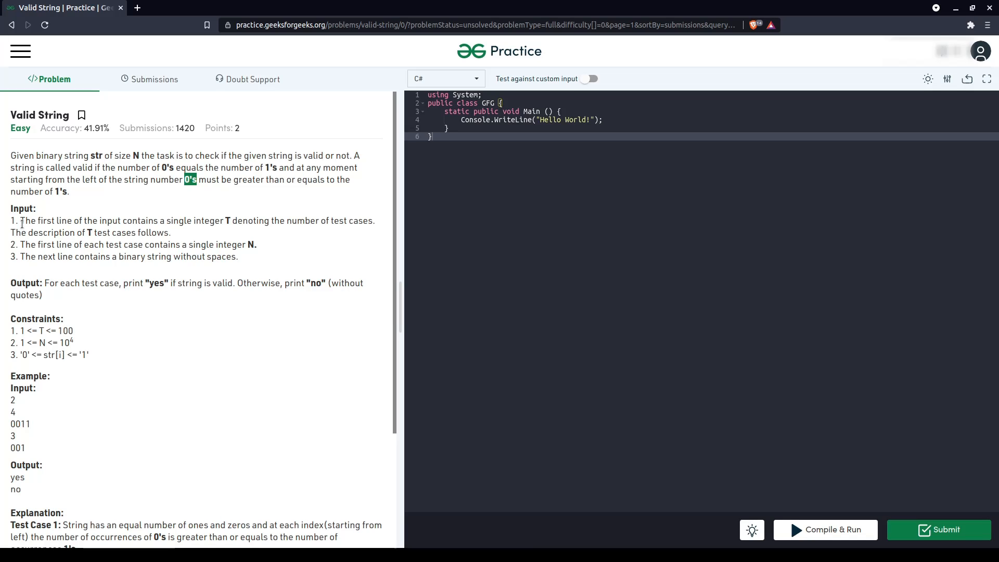
mouse_move(134, 248)
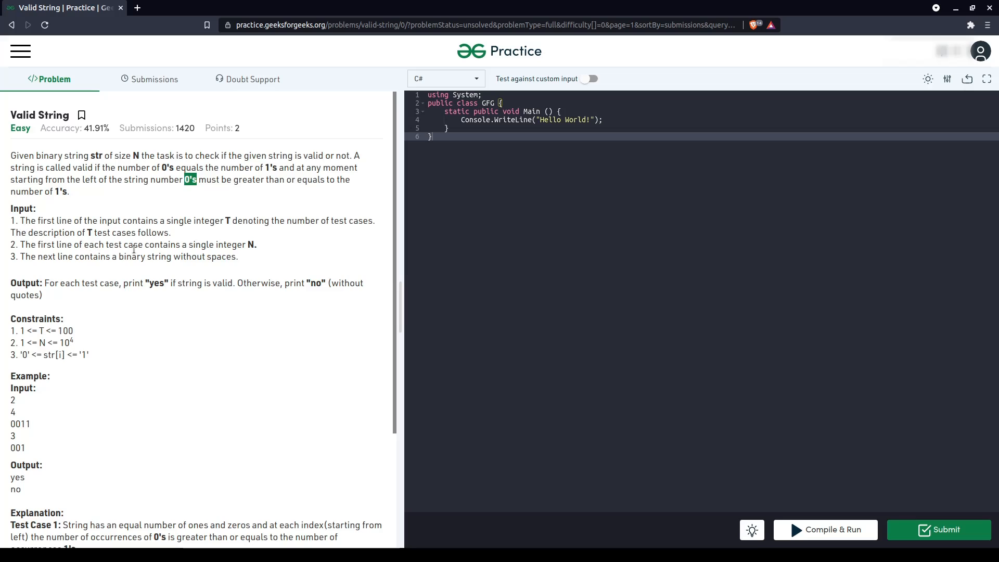
mouse_move(515, 270)
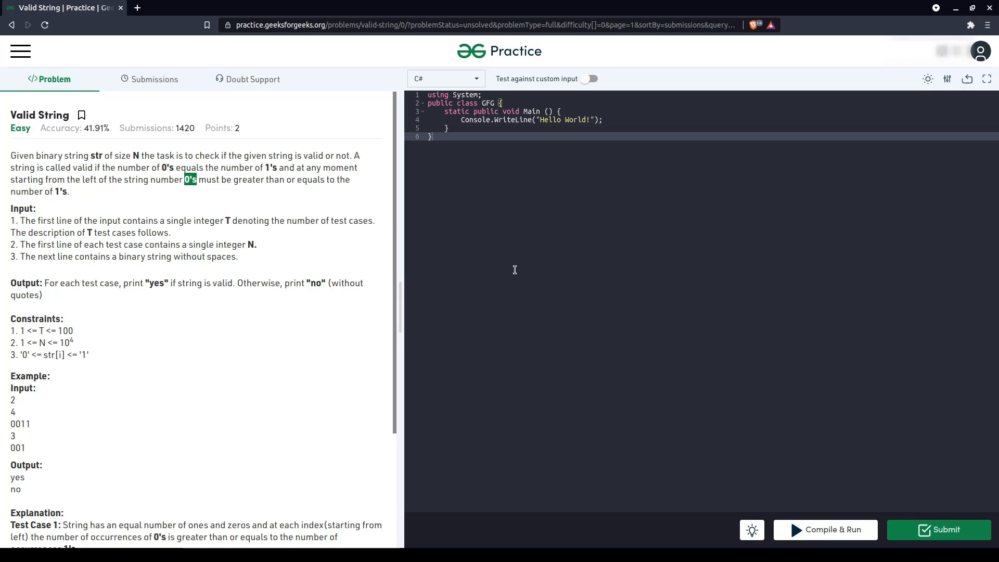
click(564, 120)
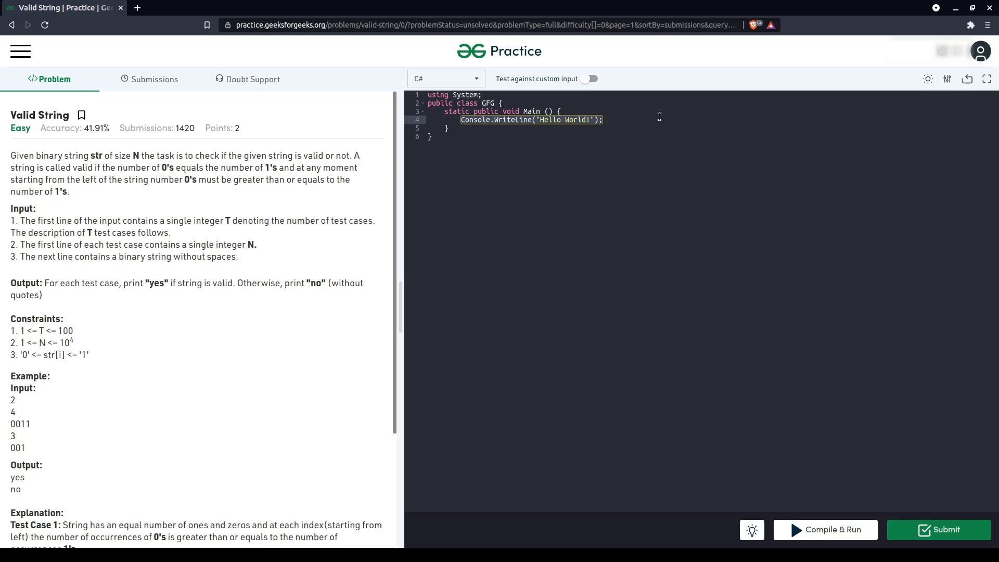
Declare int testCase = Int32.Parse(Console.ReadLine()); to read the test-case count
text(int test)
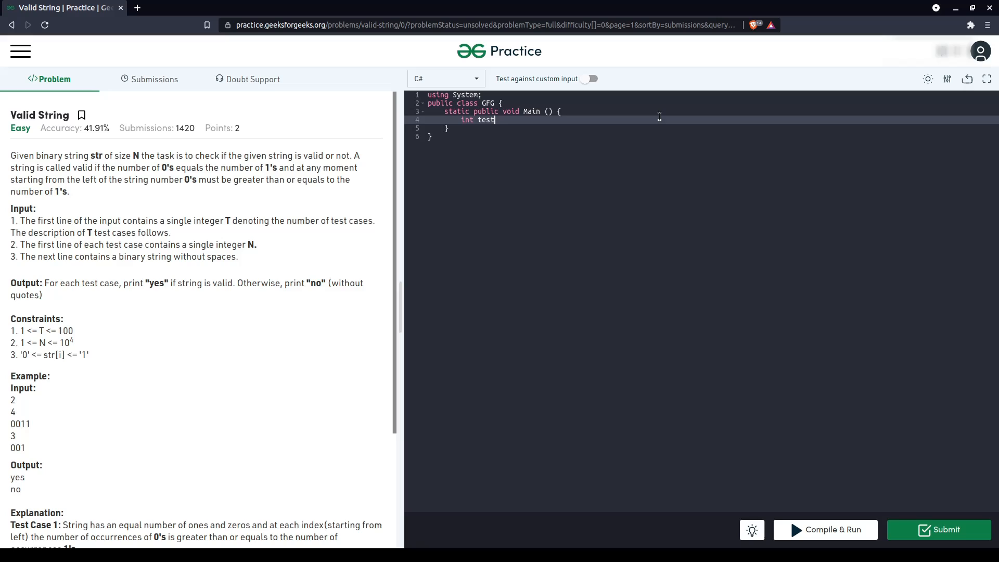
text(Case -=)
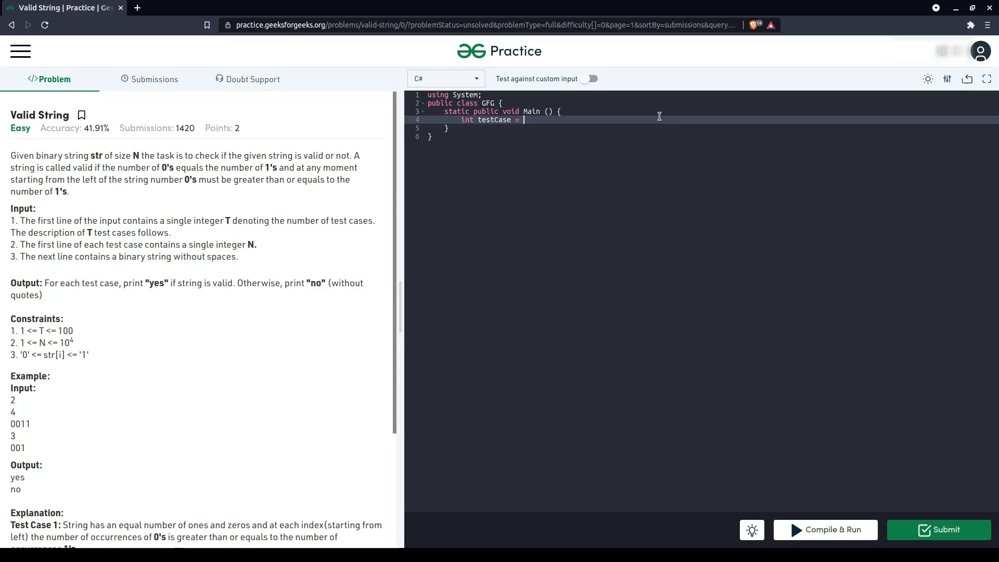
text(Int32.)
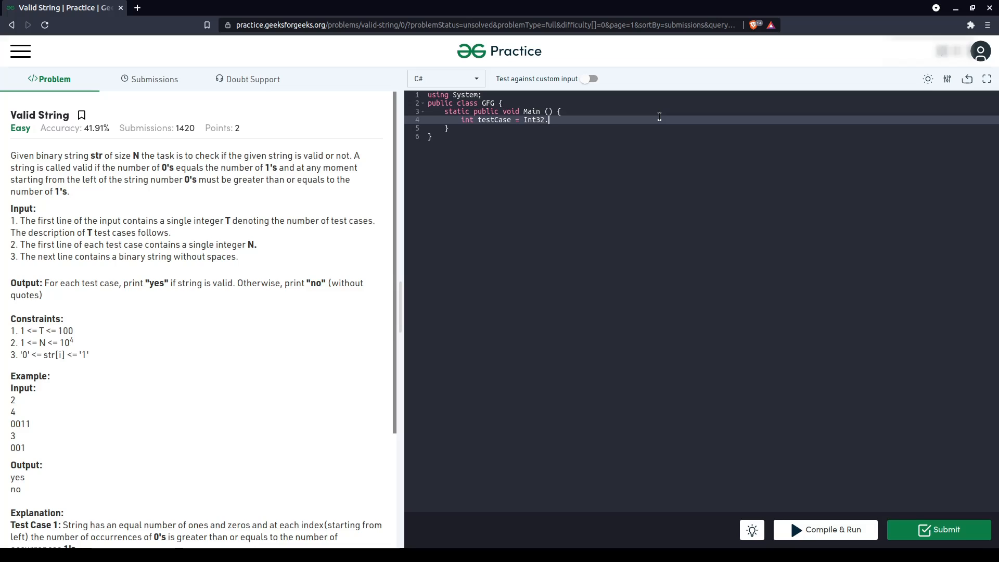
text(Parse())
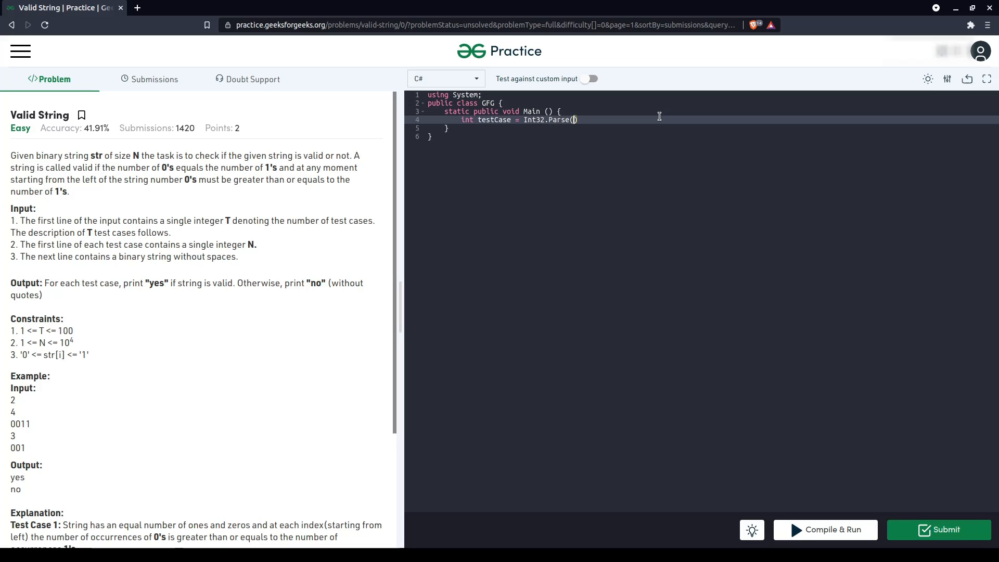
text(Console.WR)
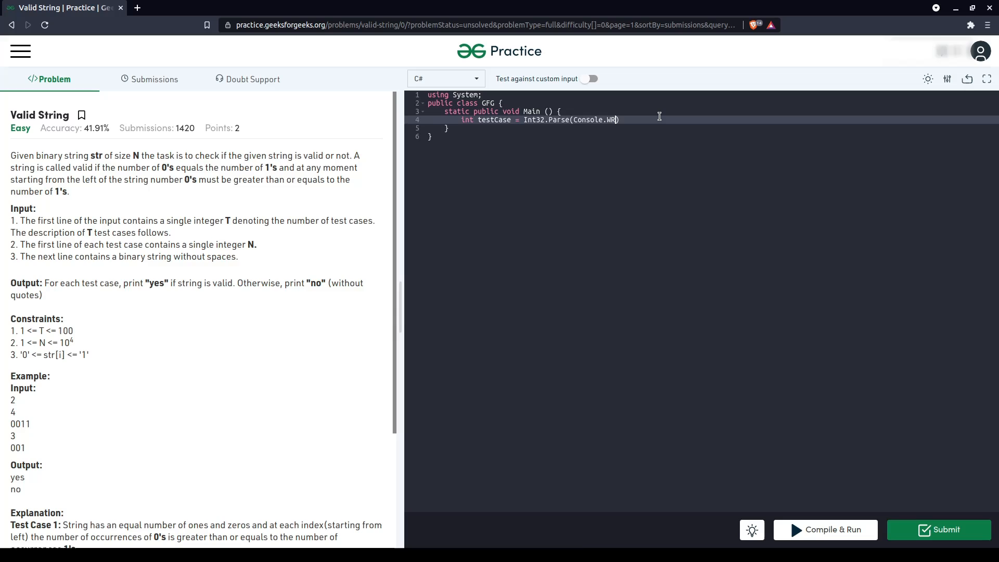
text(eadLin)
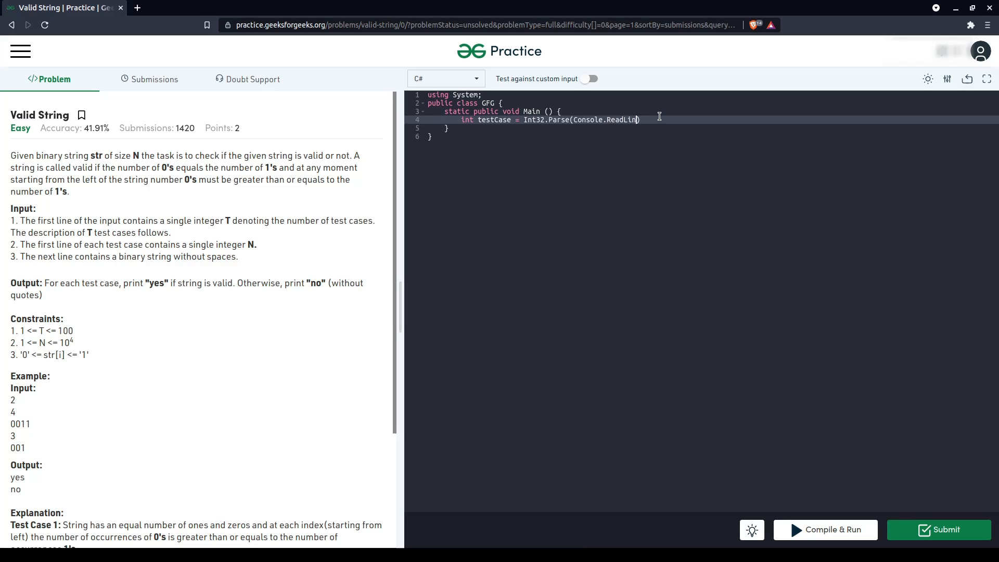
text(());)
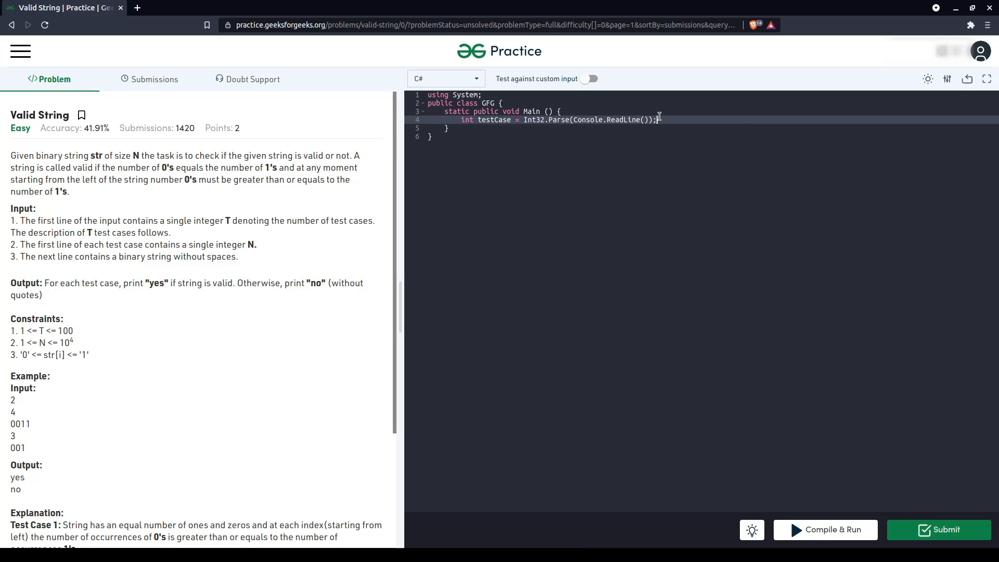
Add a while(testCase > 0) loop containing testCase--; with room for the body
text(while(ter)
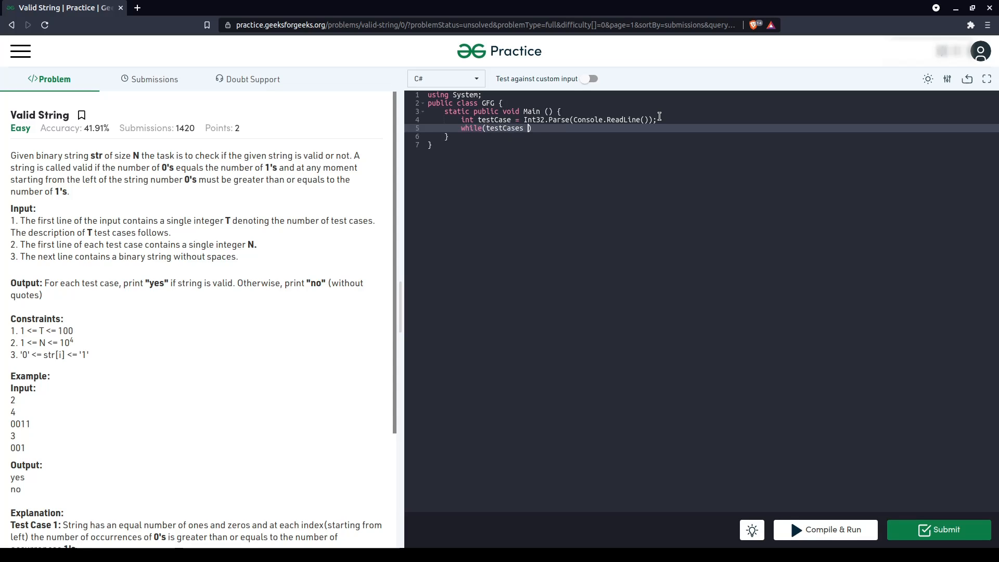
text(> 0)
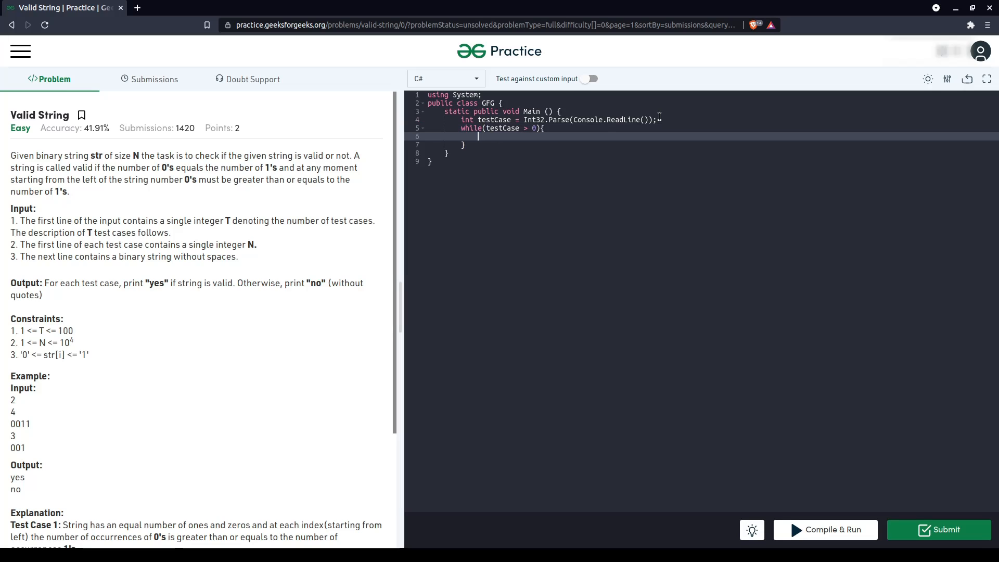
text(testCase)
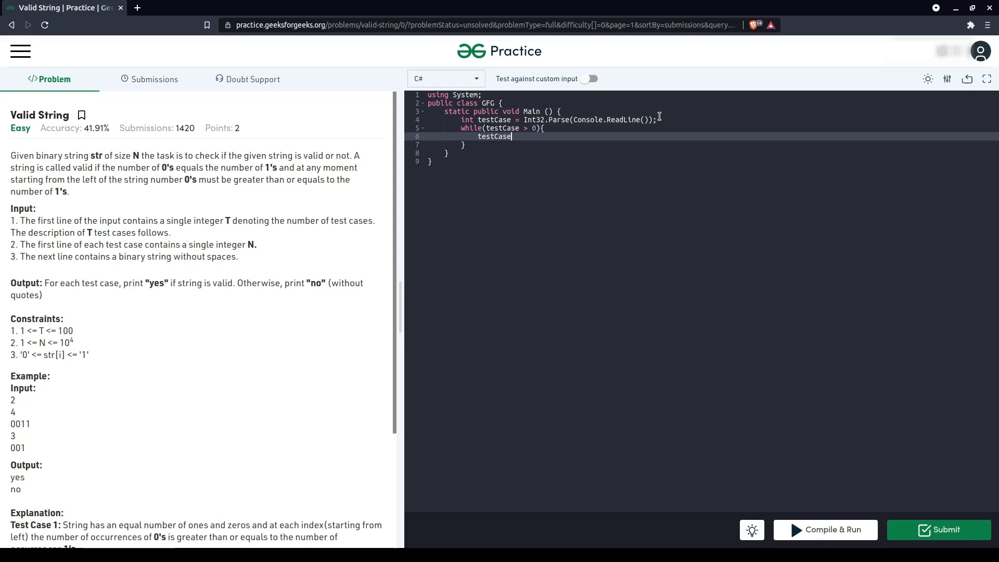
text(--;)
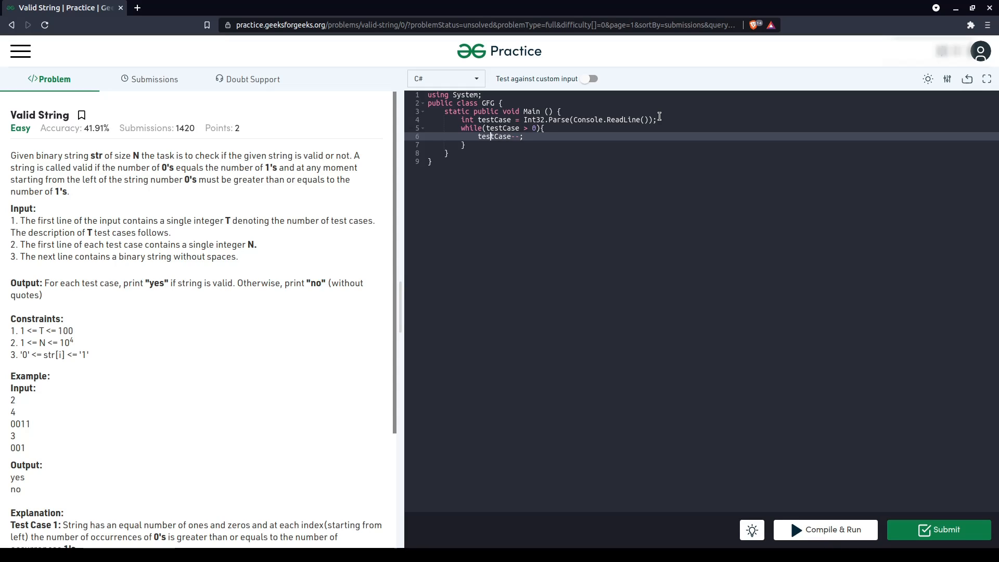
key(Enter)
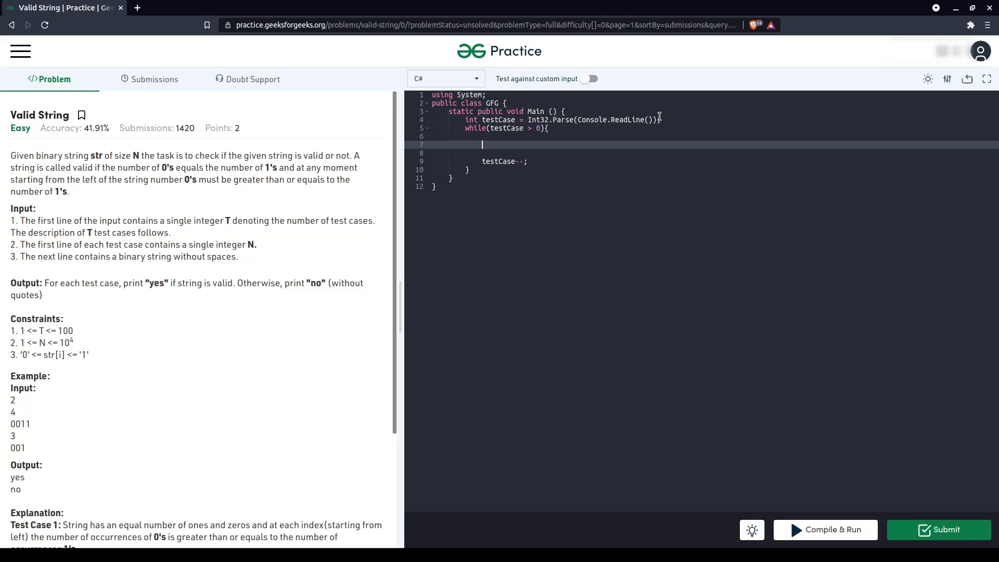
Inside the loop, read n with int n = Int32.Parse(Console.ReadLine());
text(int n =)
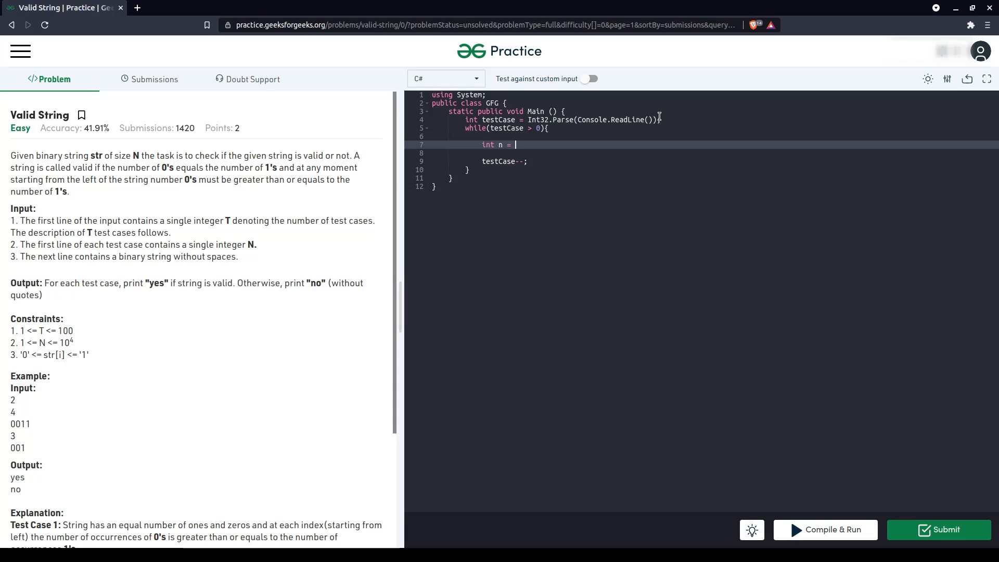
text(Int32.)
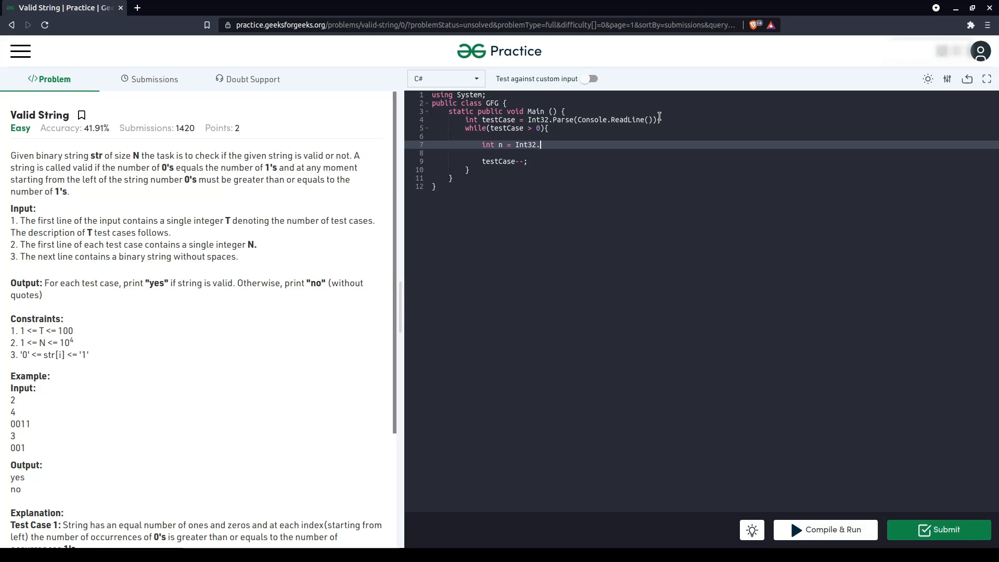
text(Parse(Co)
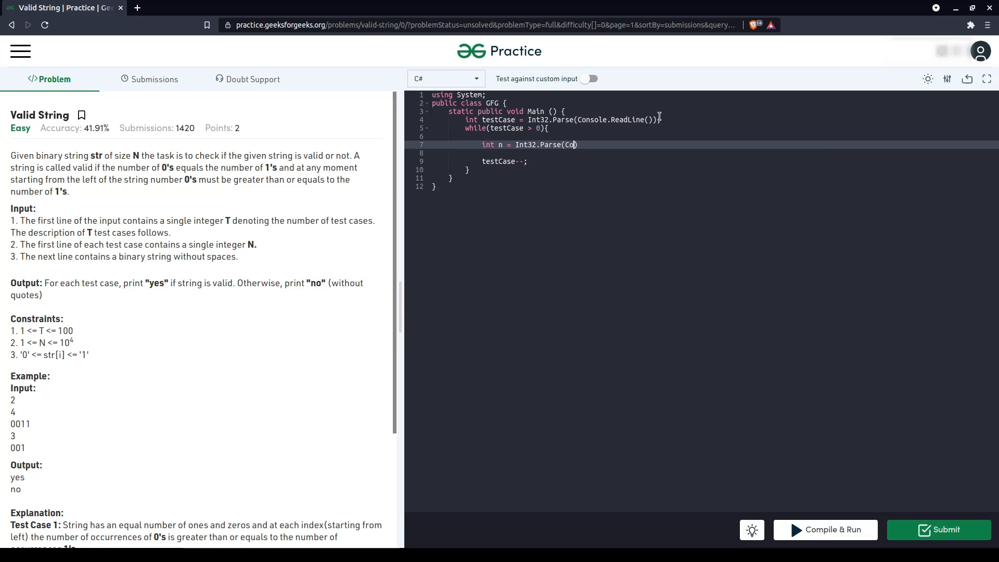
text(nsole.read)
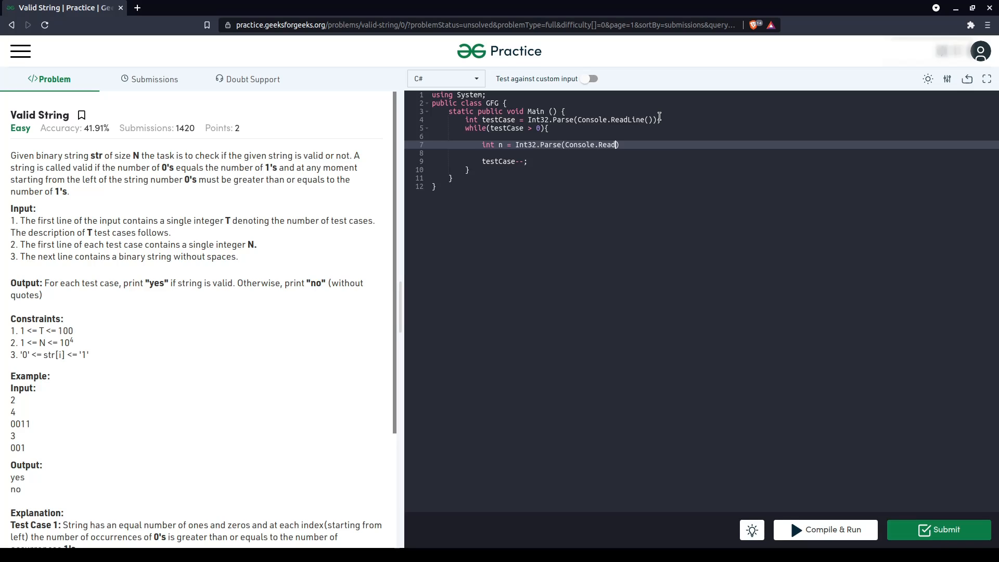
text(Line());1)
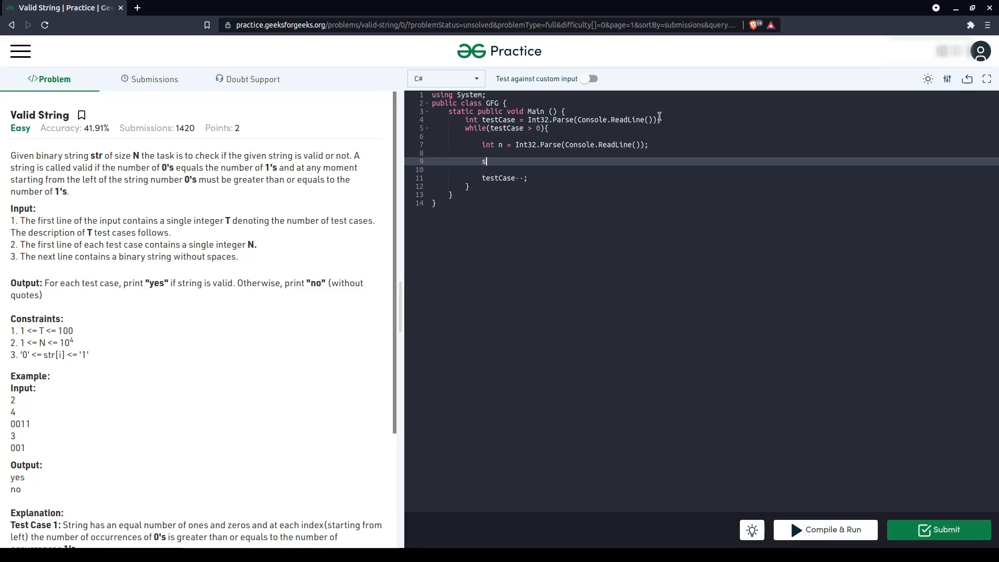
Read the test case's string with string binaryString = Console.ReadLine();
text(tring)
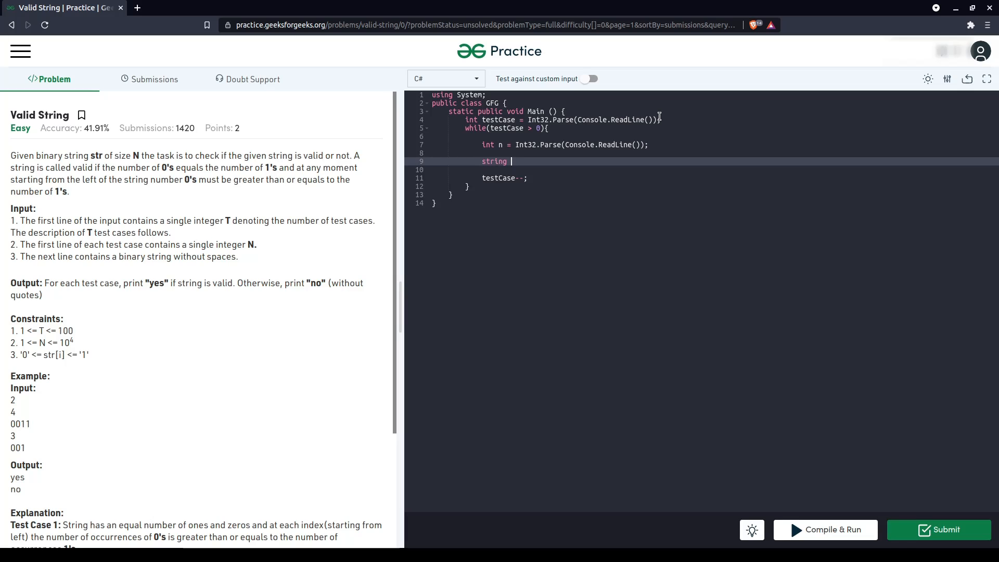
text(bin)
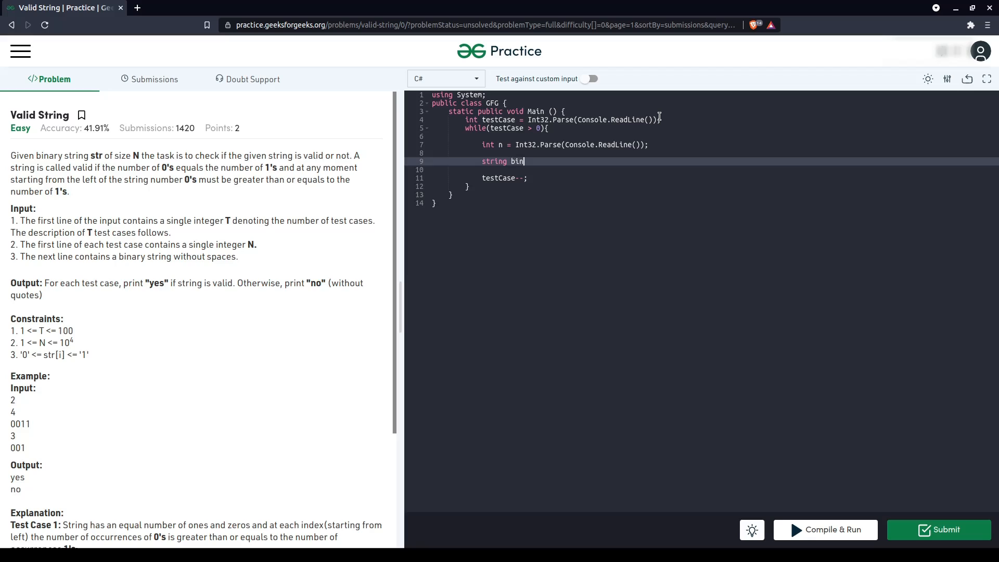
text(aryString =)
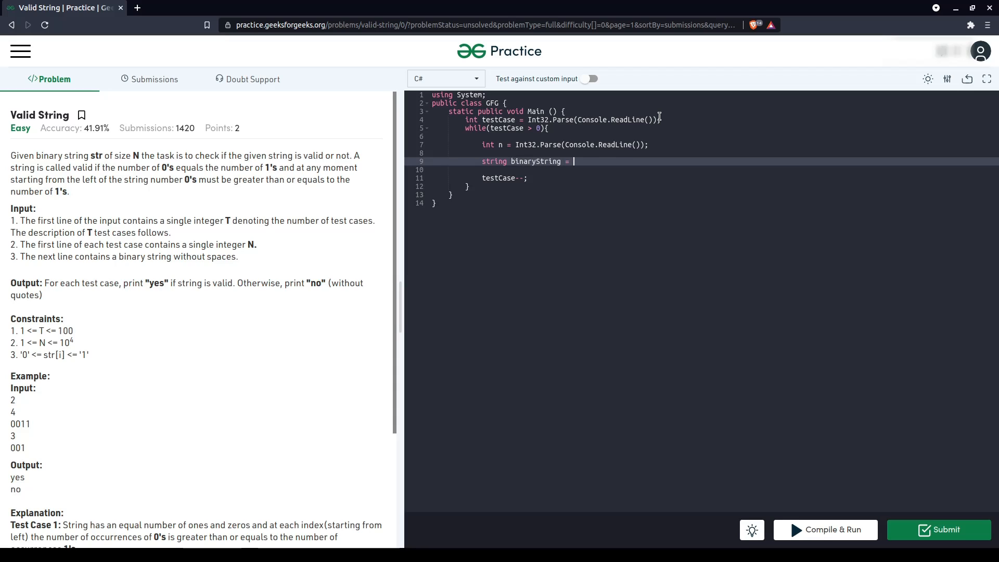
text(Console.ReadLine();)
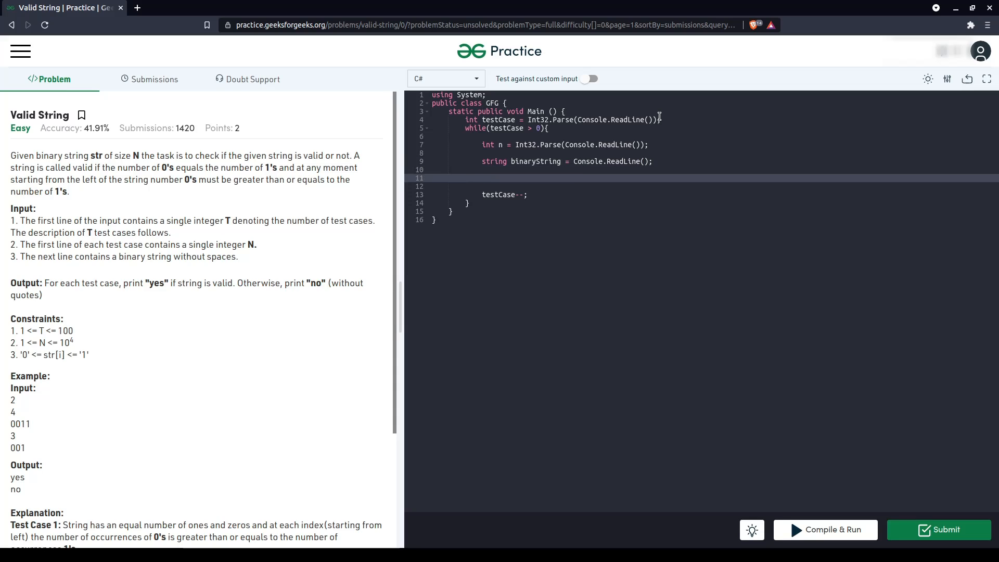
Declare counters int numOfZero = 0; and int numOfOne = 0;
text(int)
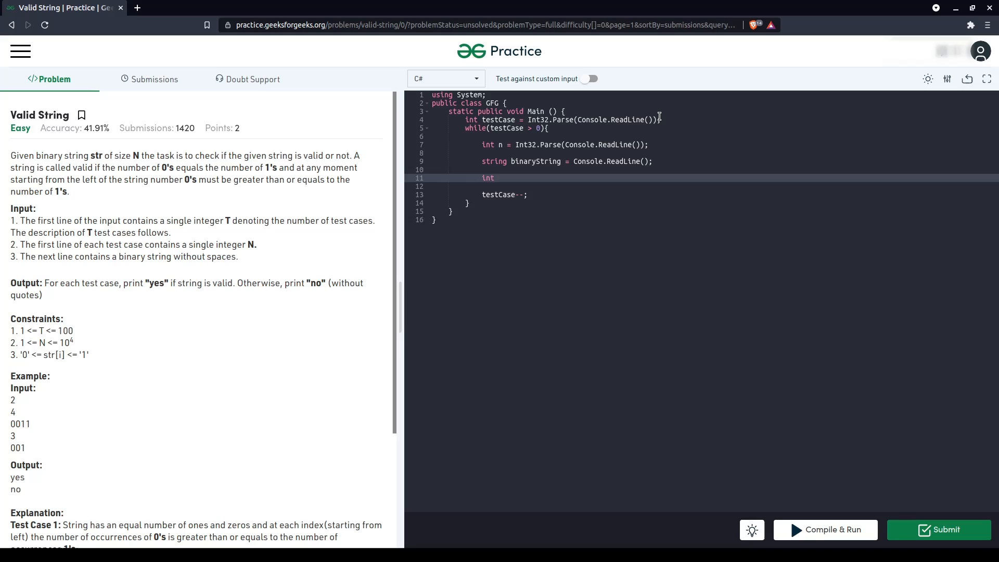
text(numO)
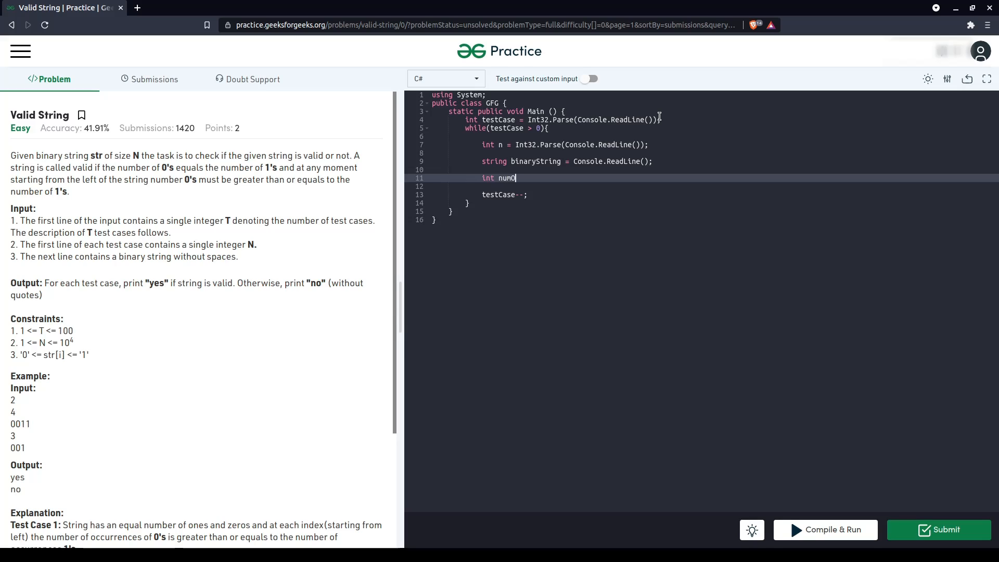
text(fZ)
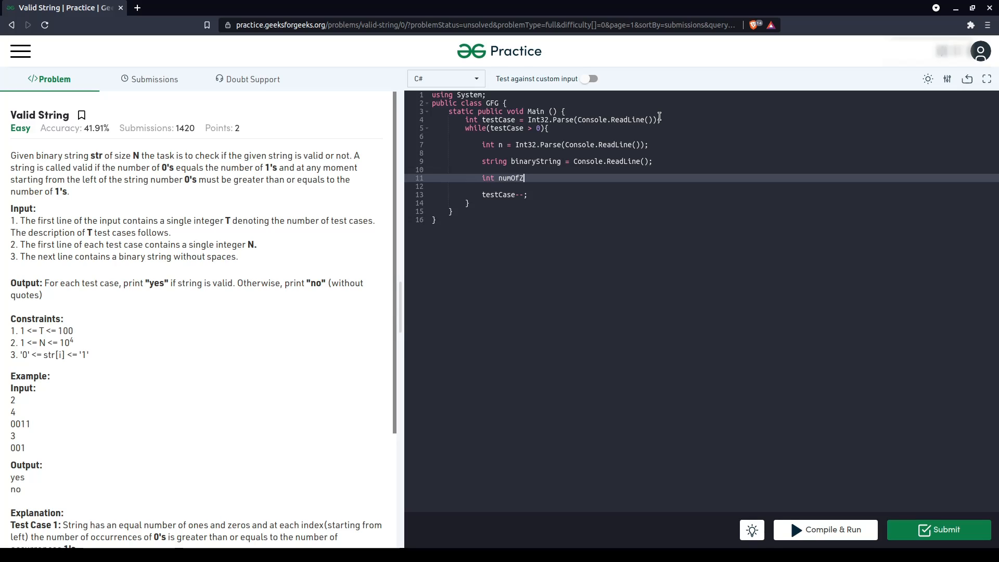
text(ero = 0;)
text(int)
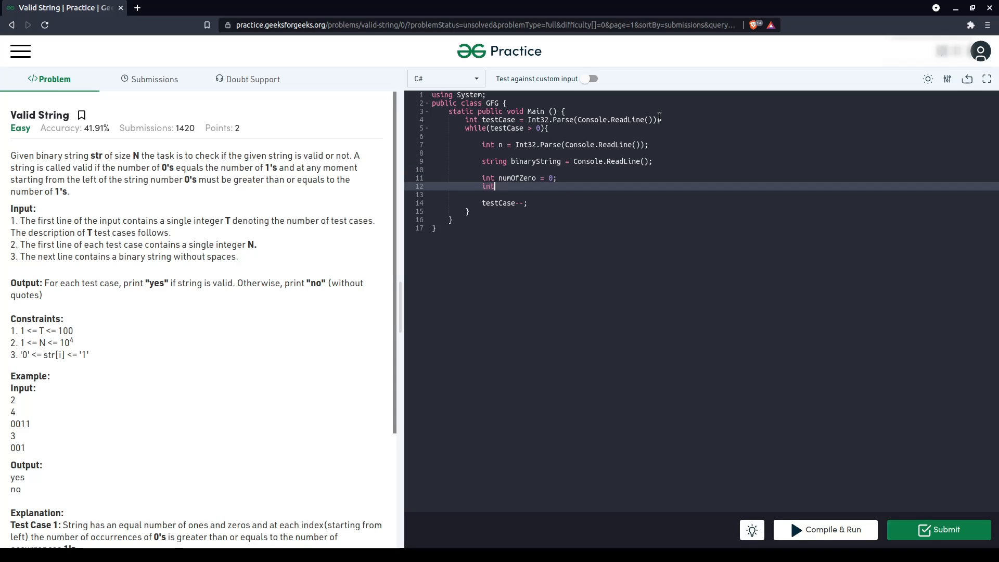
text(numOfO)
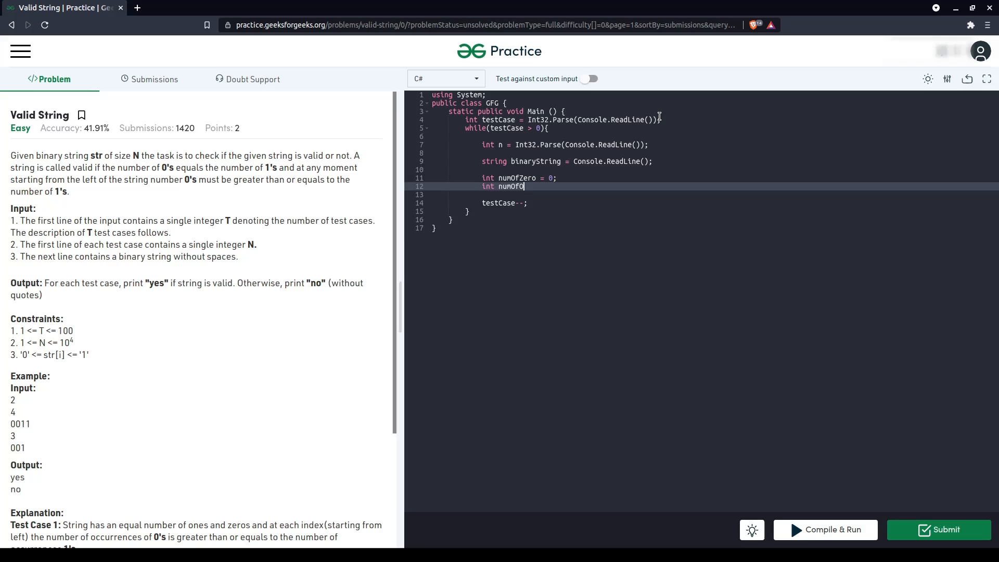
text(ne = 0;)
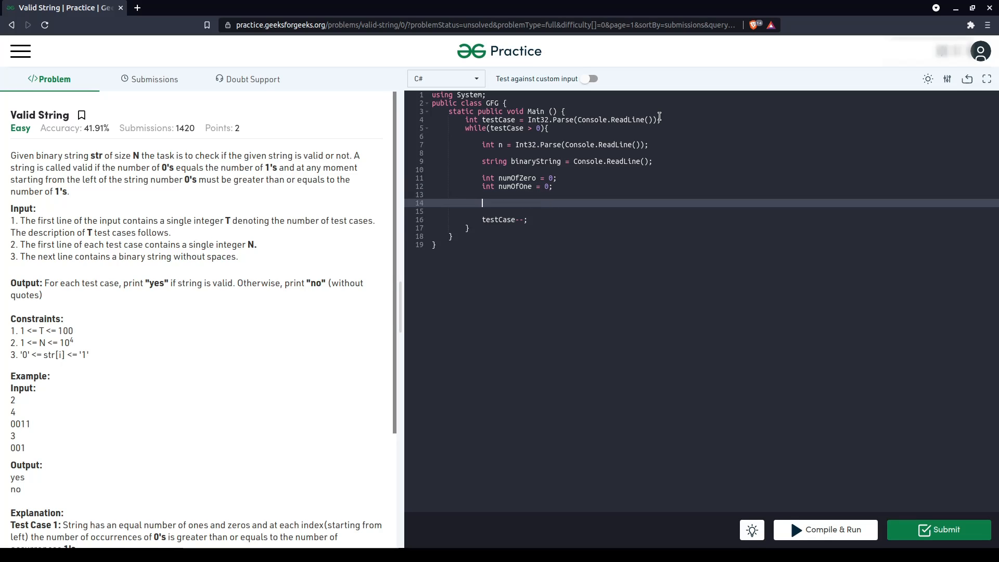
Write a for loop with iterator from 0 while iterator < n, incrementing iterator
text(for()
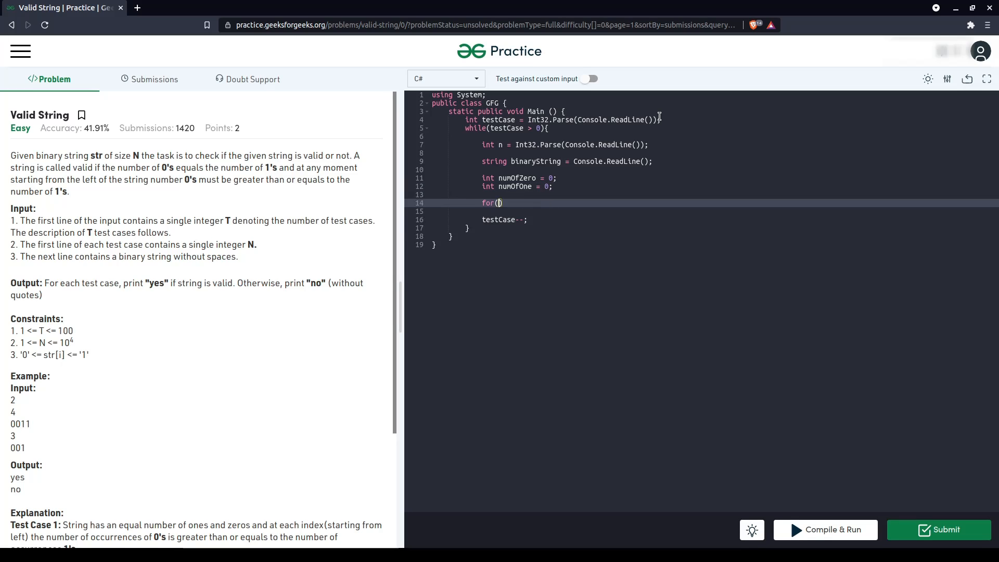
text(int i)
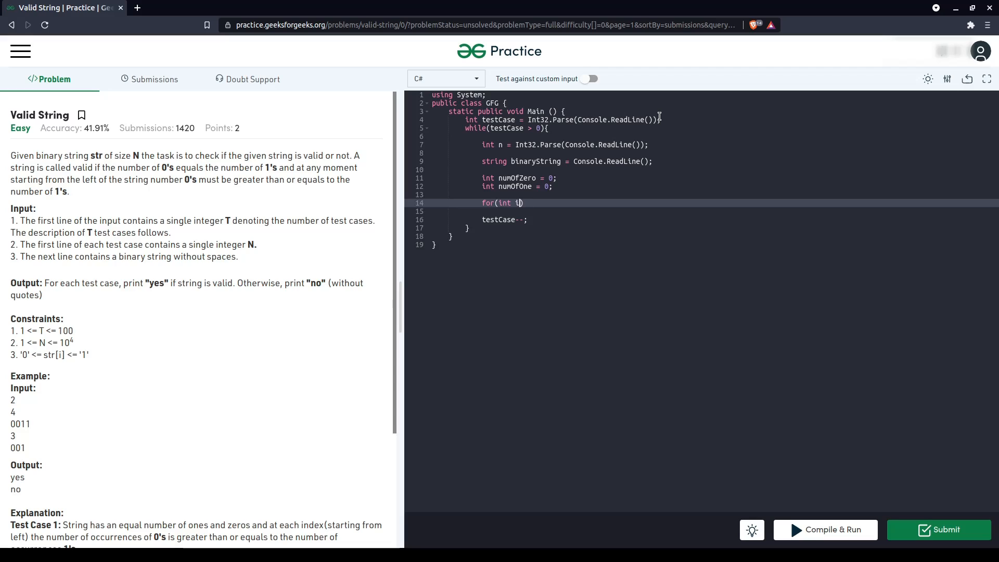
text(terator = 0)
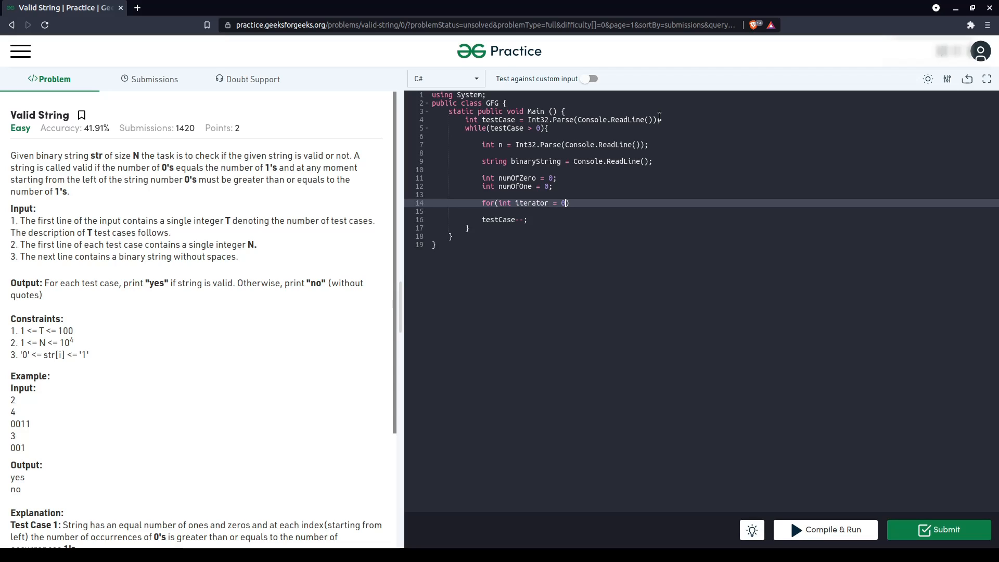
text(; iterat)
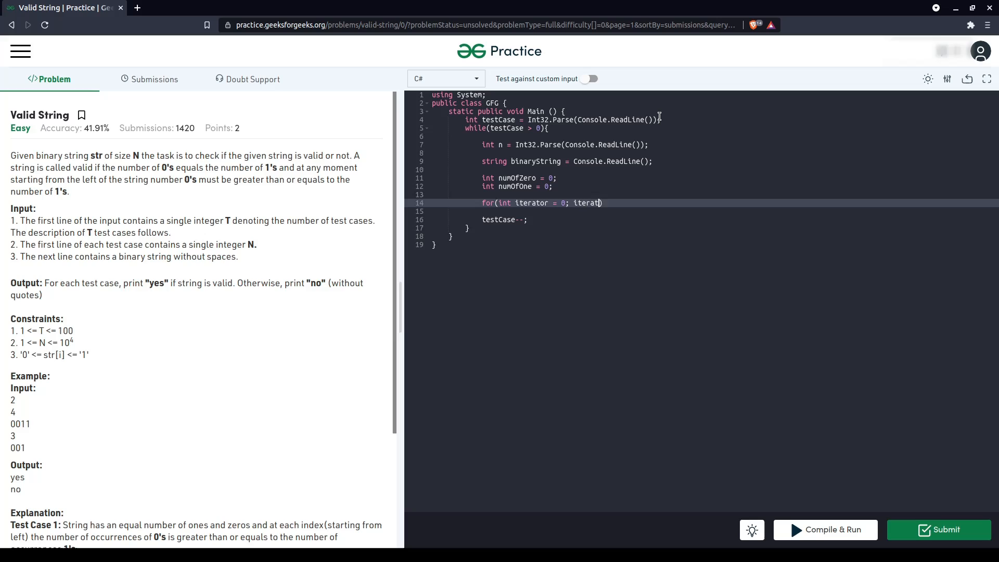
text(<)
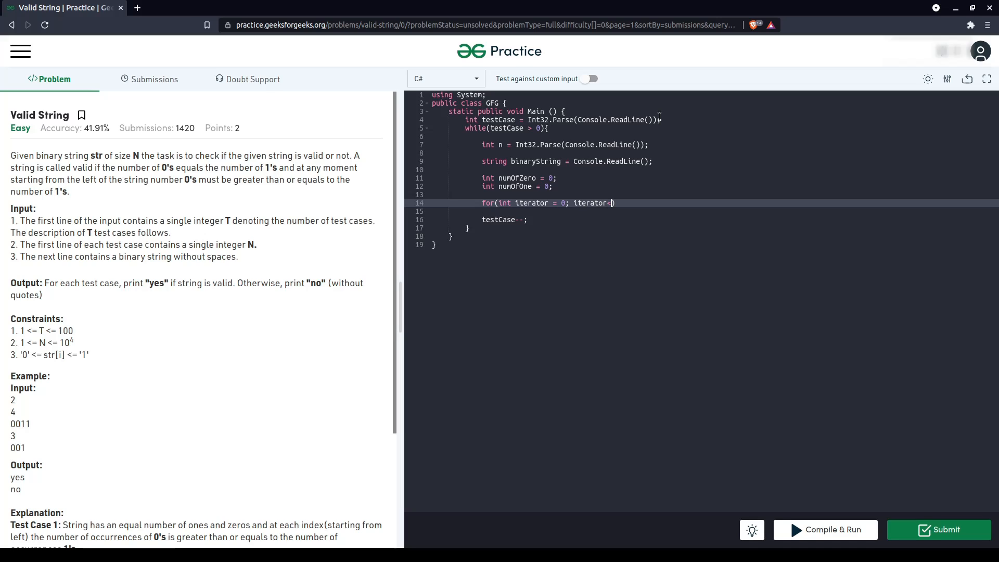
text(n;)
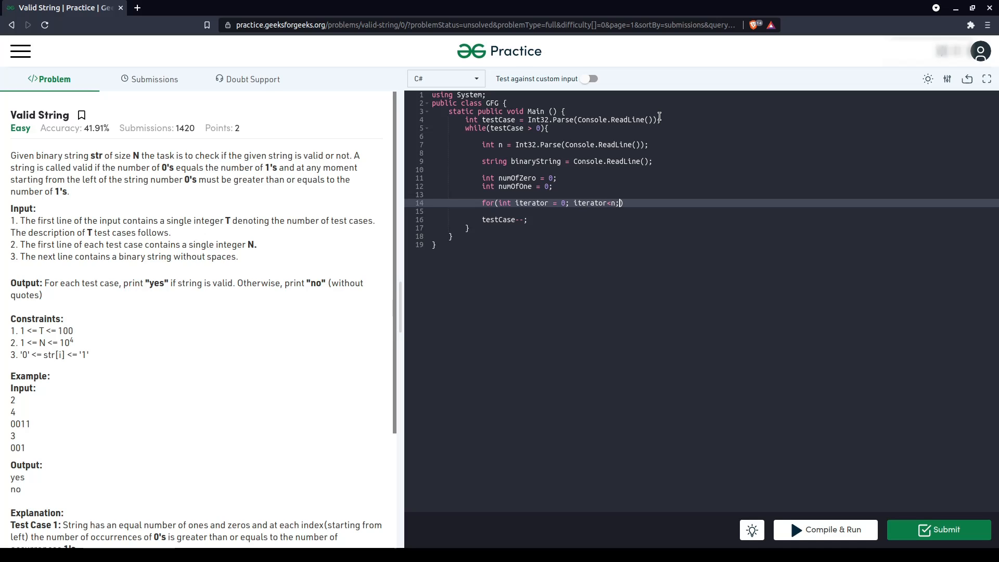
text(iterato)
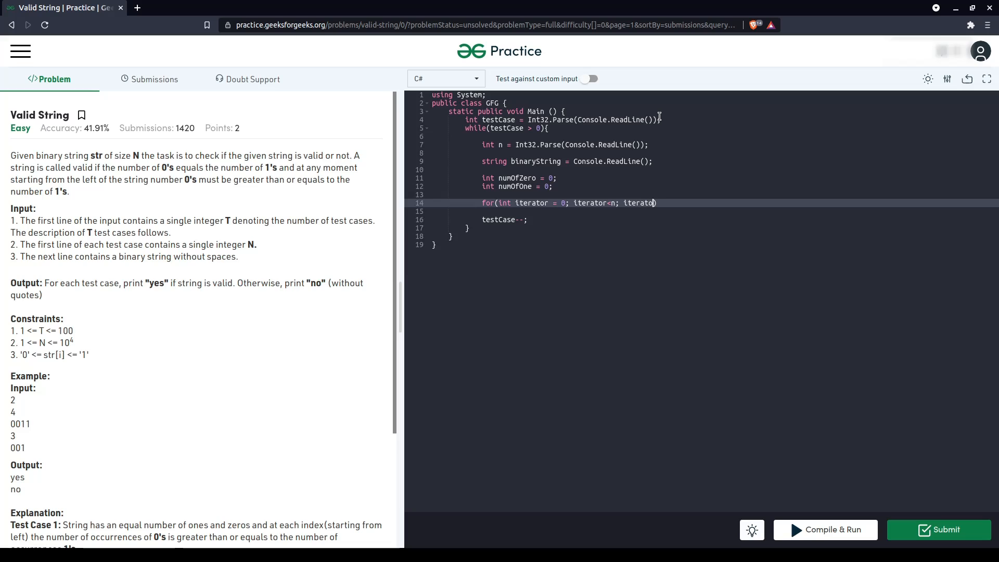
text(++){)
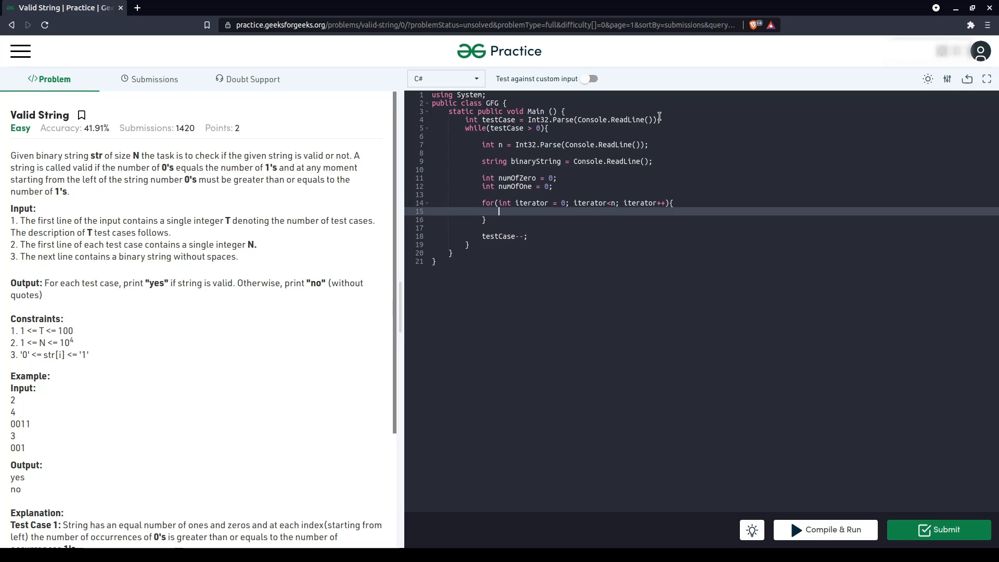
Increment numOfZero when binaryString[iterator] is '0', otherwise increment numOfOne
text(if())
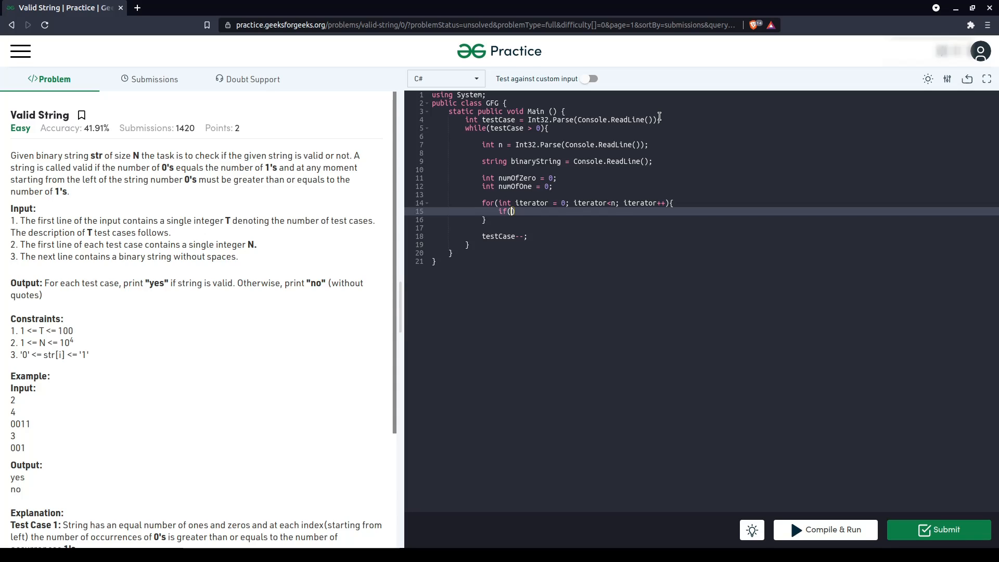
text(binma)
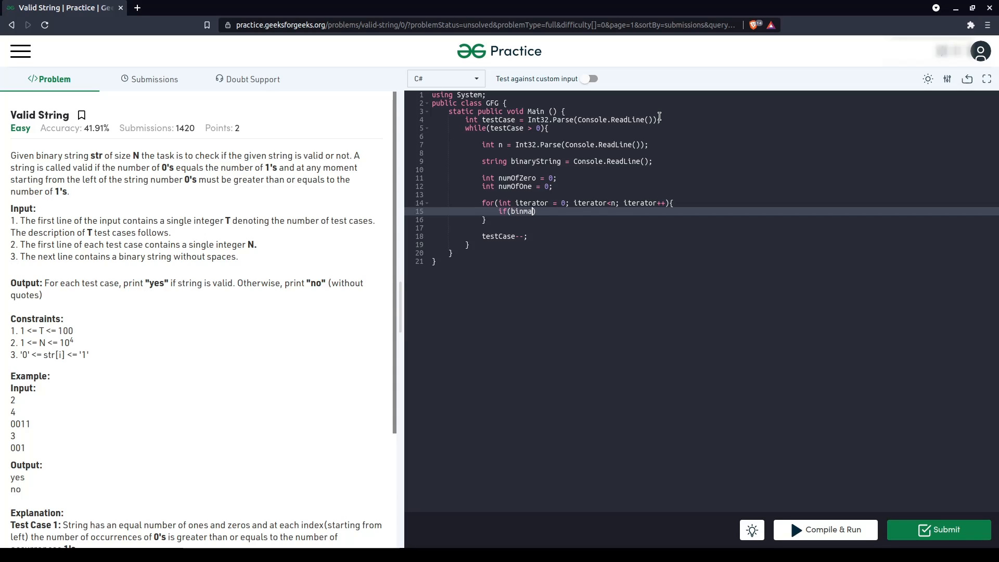
text(ry)
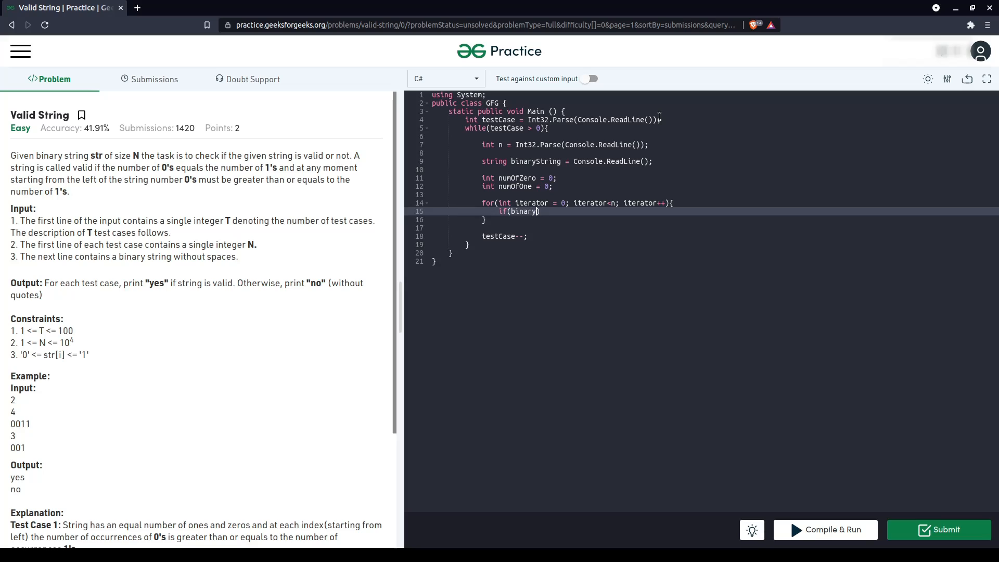
text(String[])
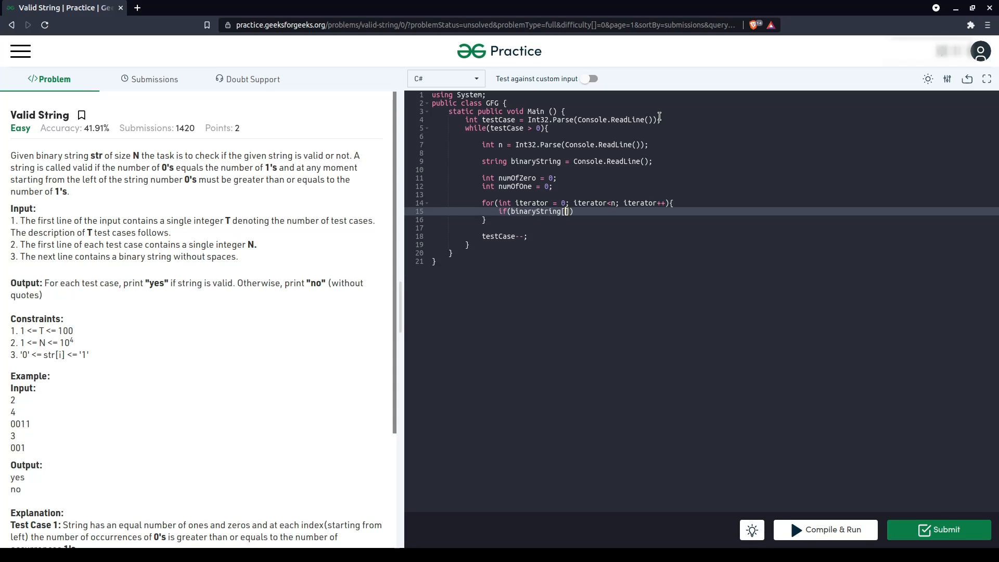
text(iterator)
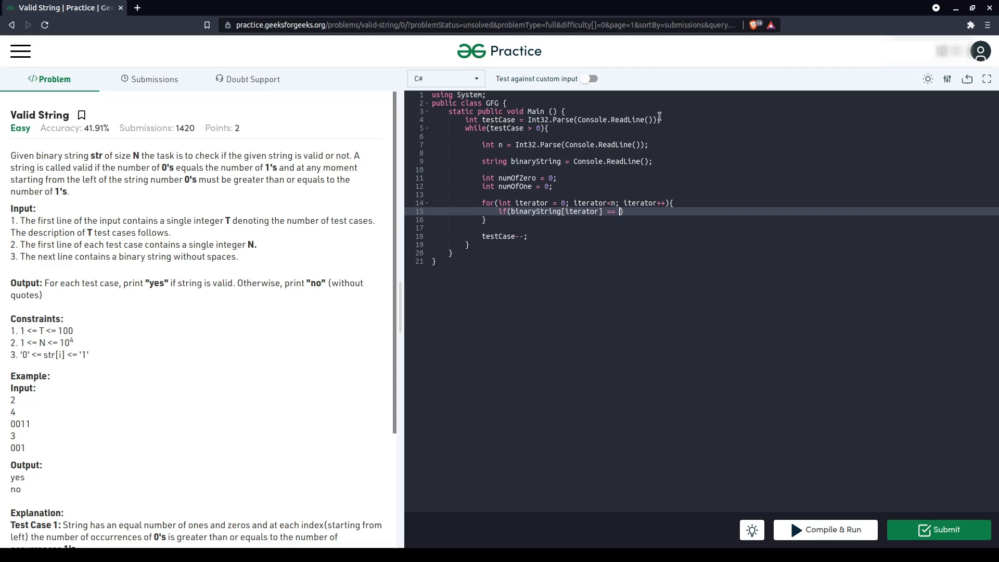
text('')
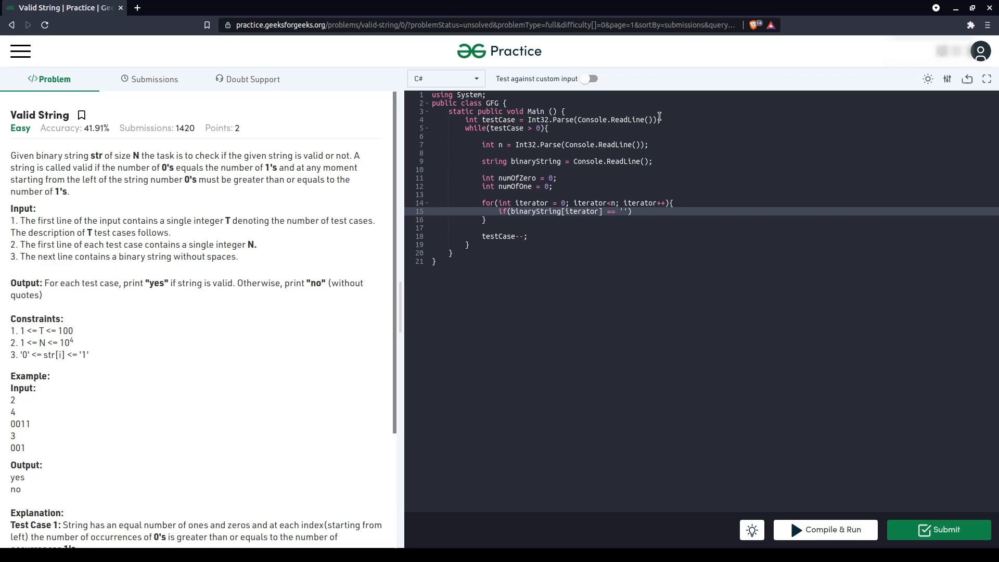
text(0){)
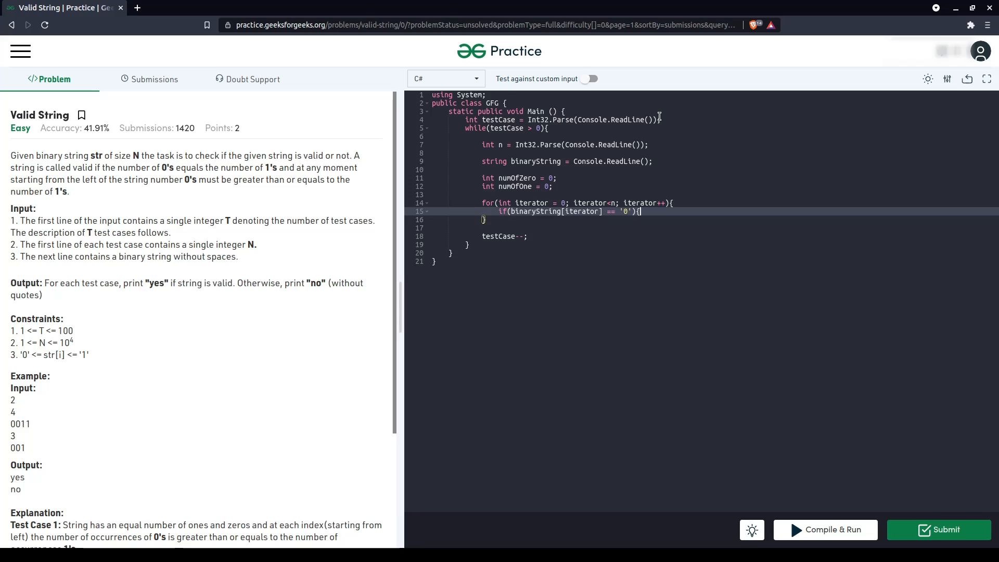
text(numOfZero++;)
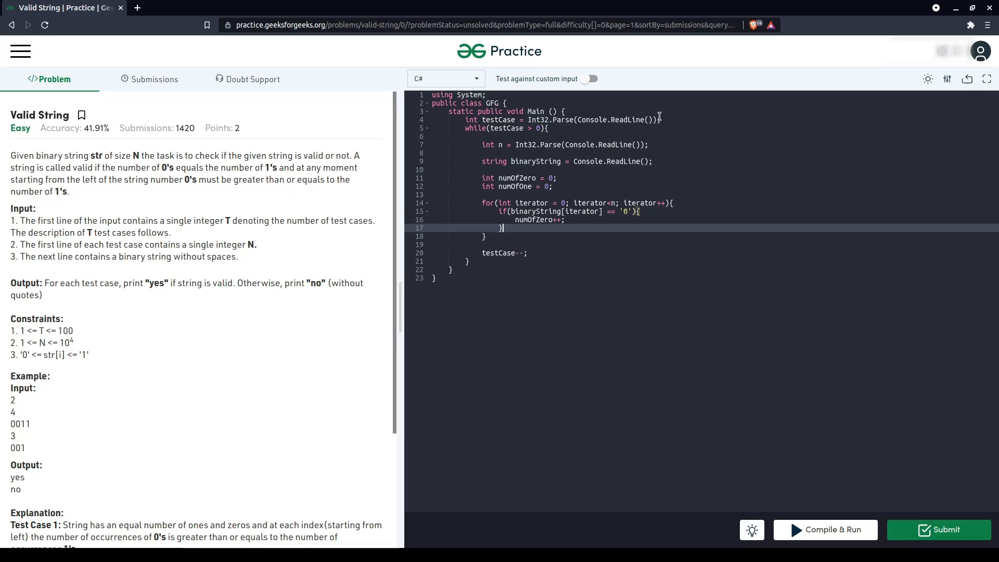
text(else{)
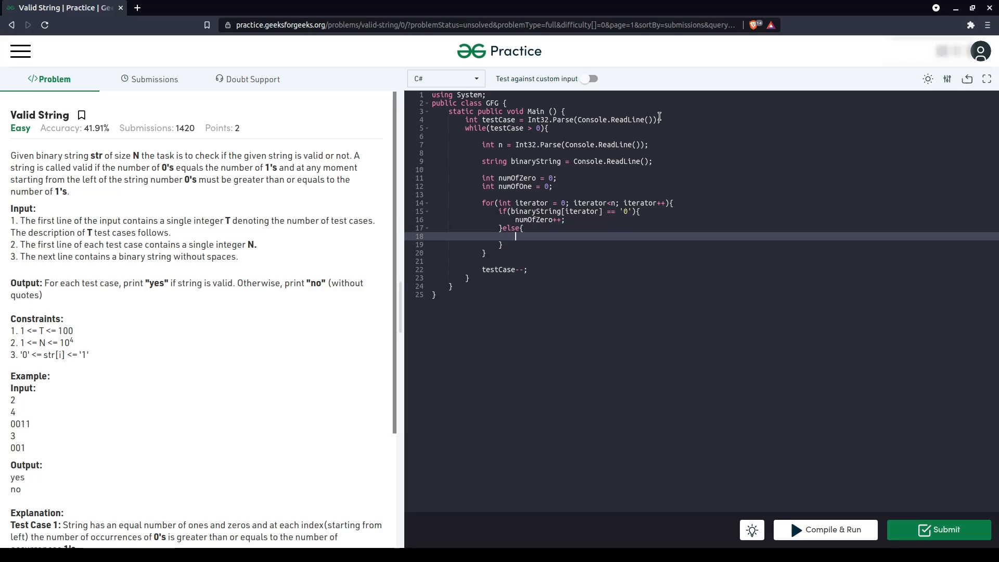
text(numOfOne++;)
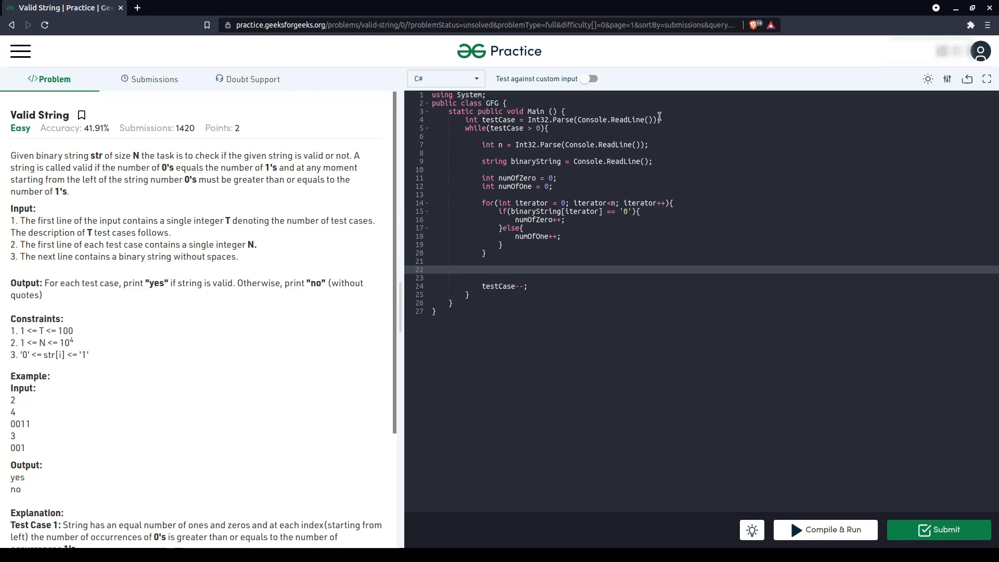
Write if(numOfZero == numOfOne) printing "yes" via Console.WriteLine
text(if(numo))
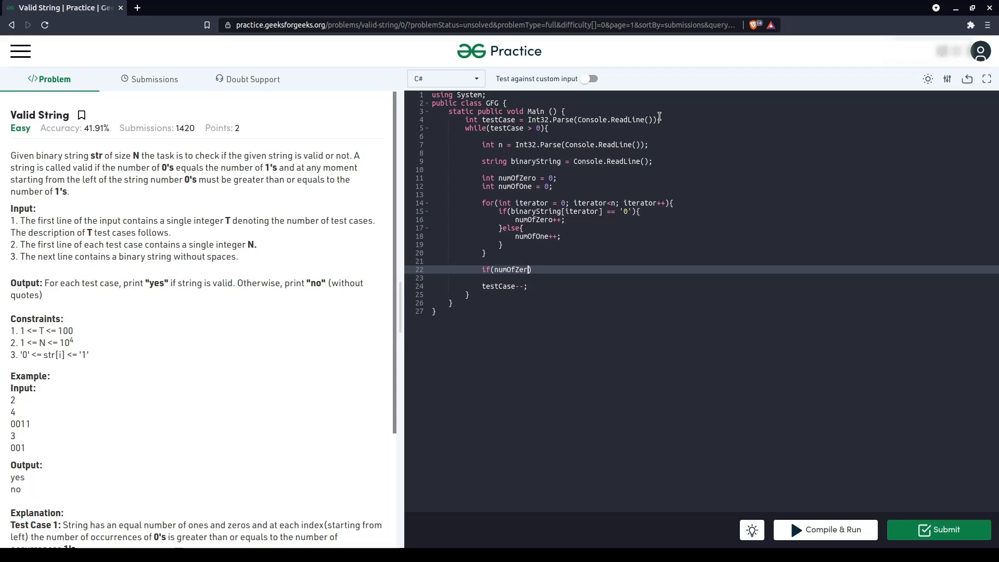
text(== numO)
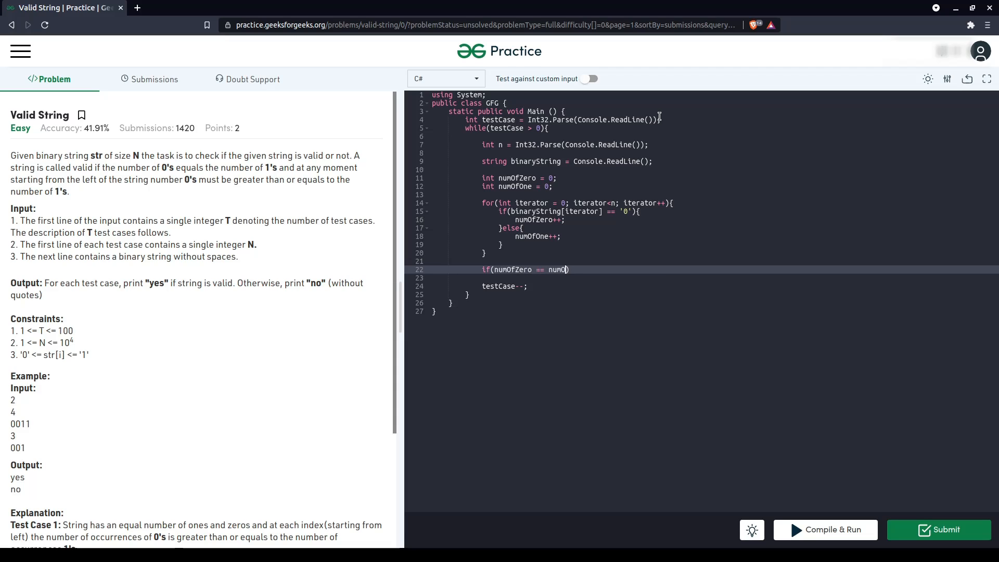
text(fON)
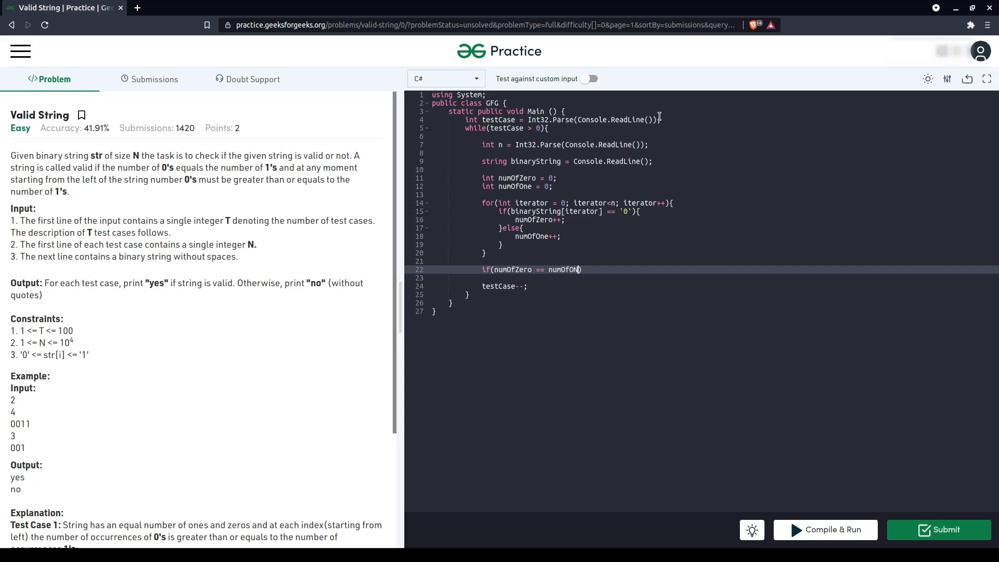
key(Backspace)
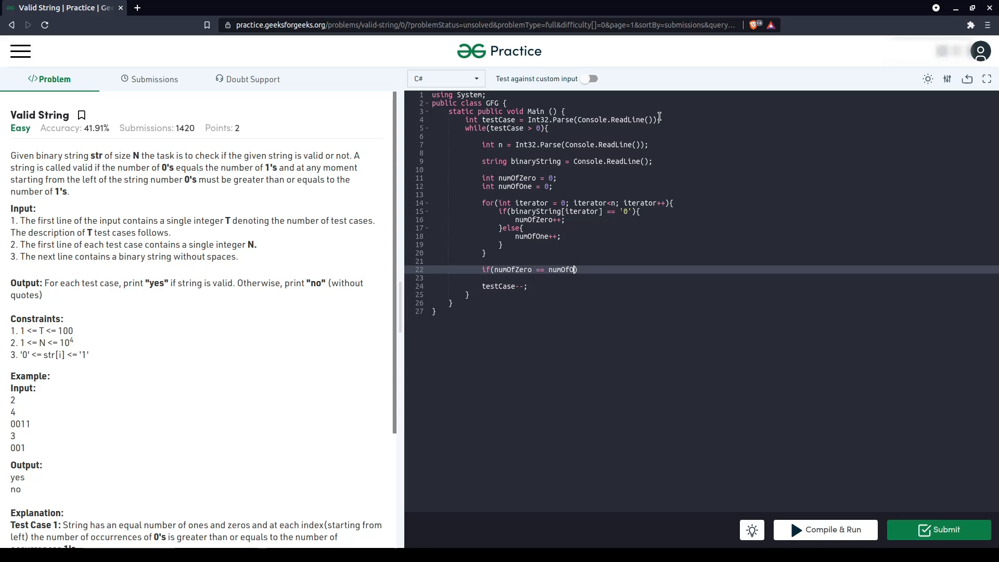
text(ne){)
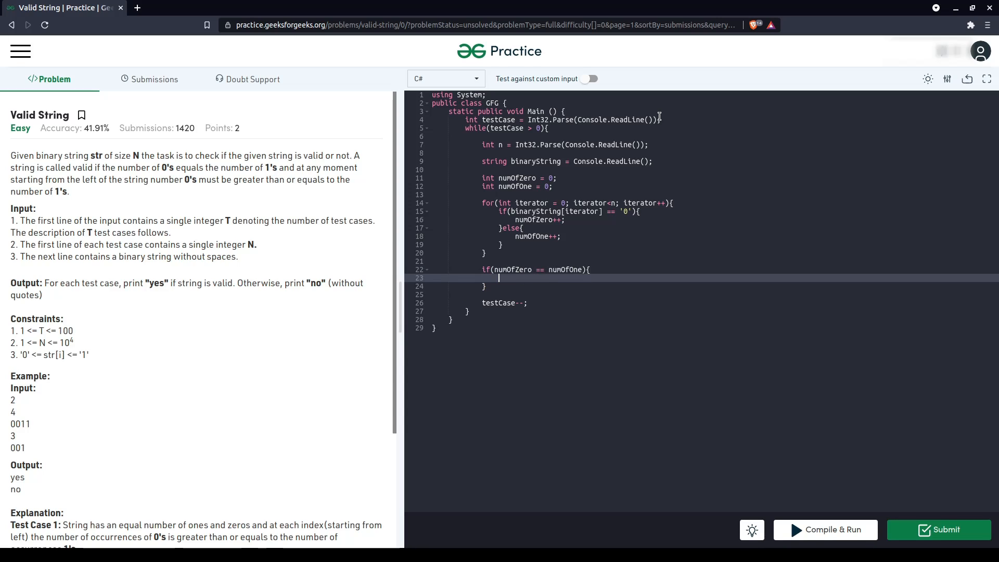
text(Console.WriteLine(":"))
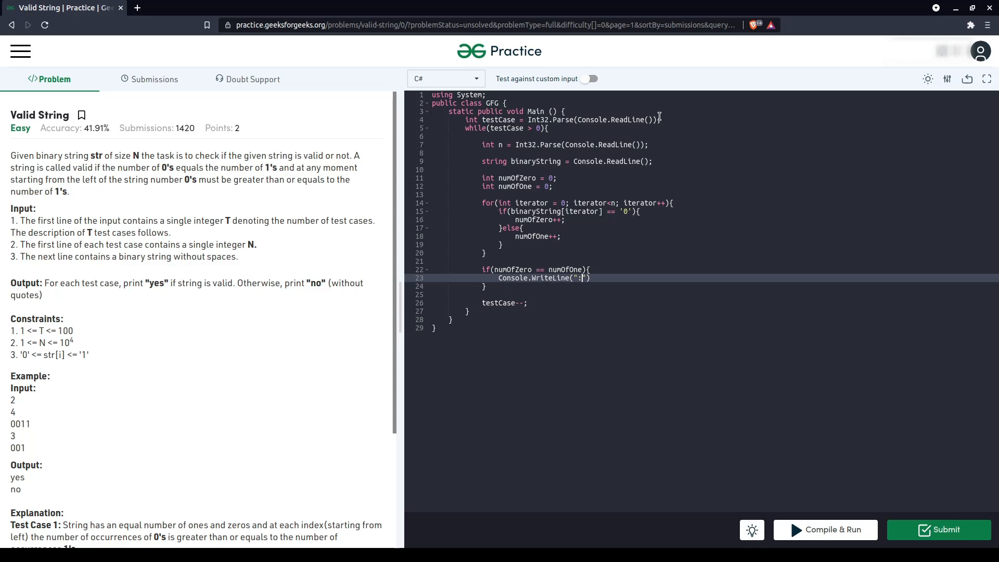
text(yes");)
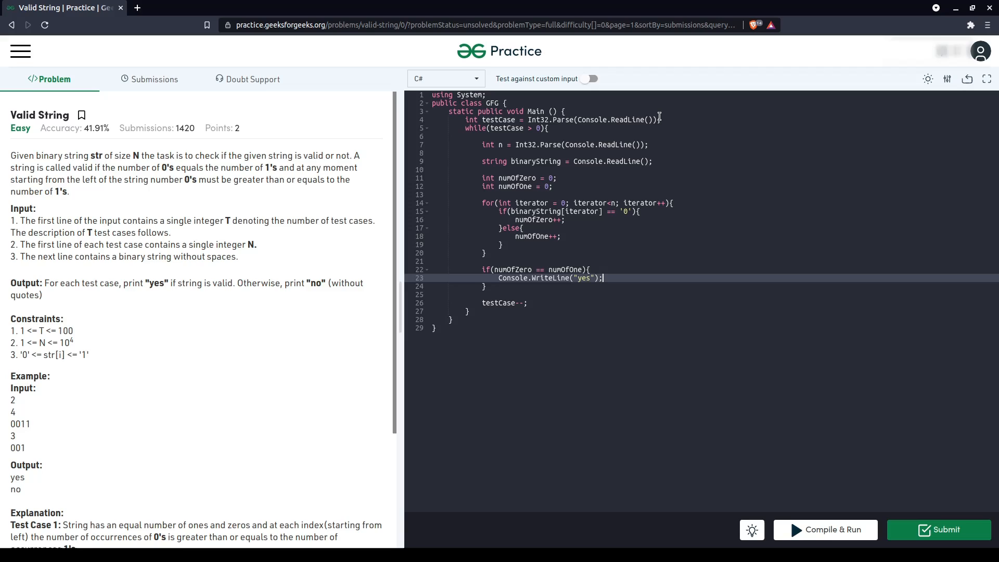
Add the else branch printing "no" via Console.WriteLine
text(else{)
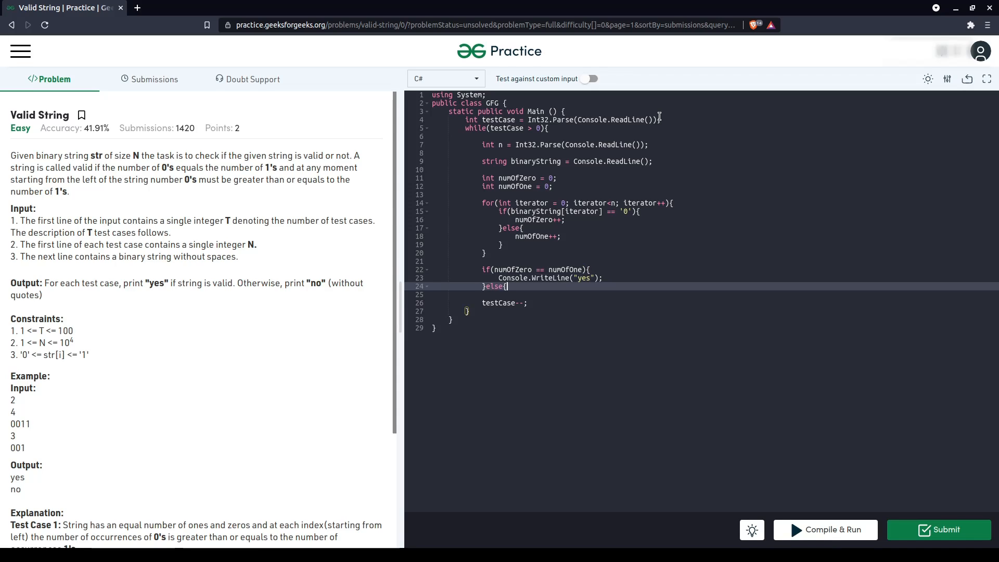
text(Console.WriteLine(""))
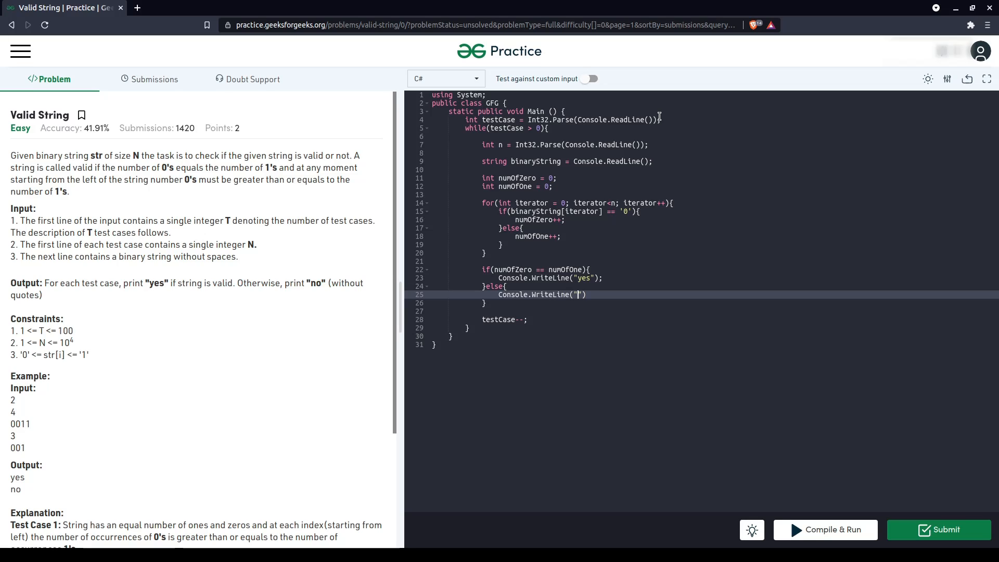
text(no");)
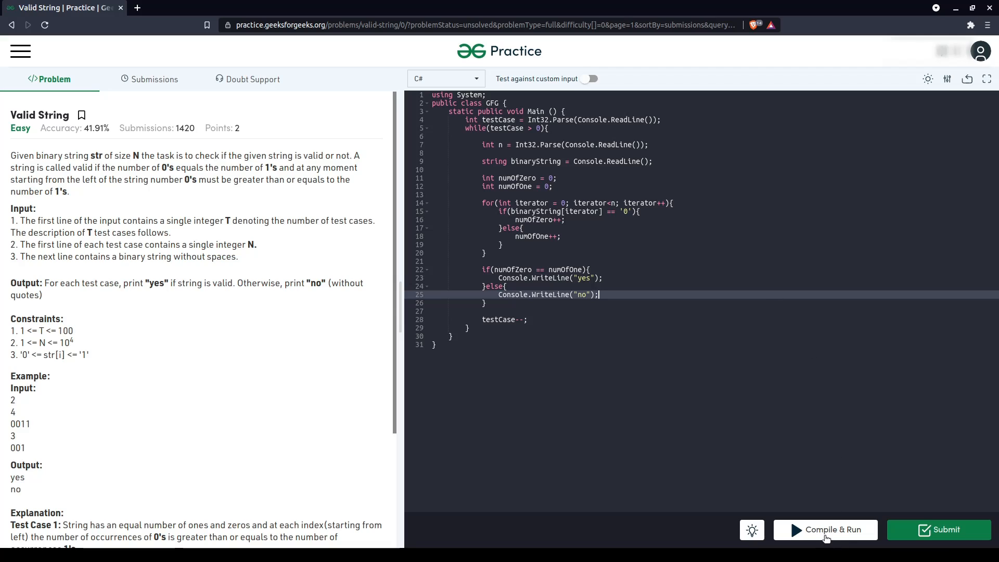
Compile and run to get yes and no on the sample, then submit the solution
click(826, 530)
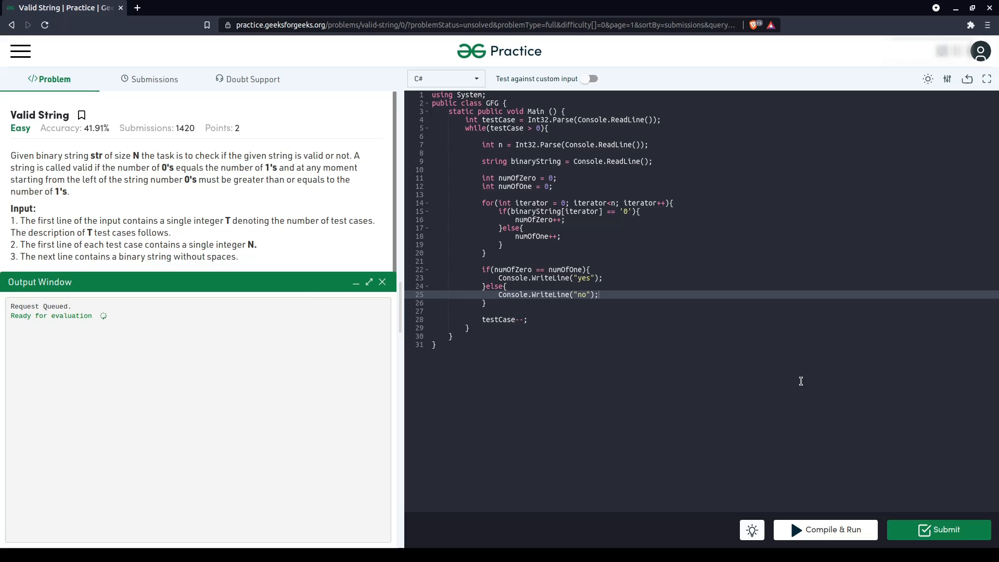
click(824, 530)
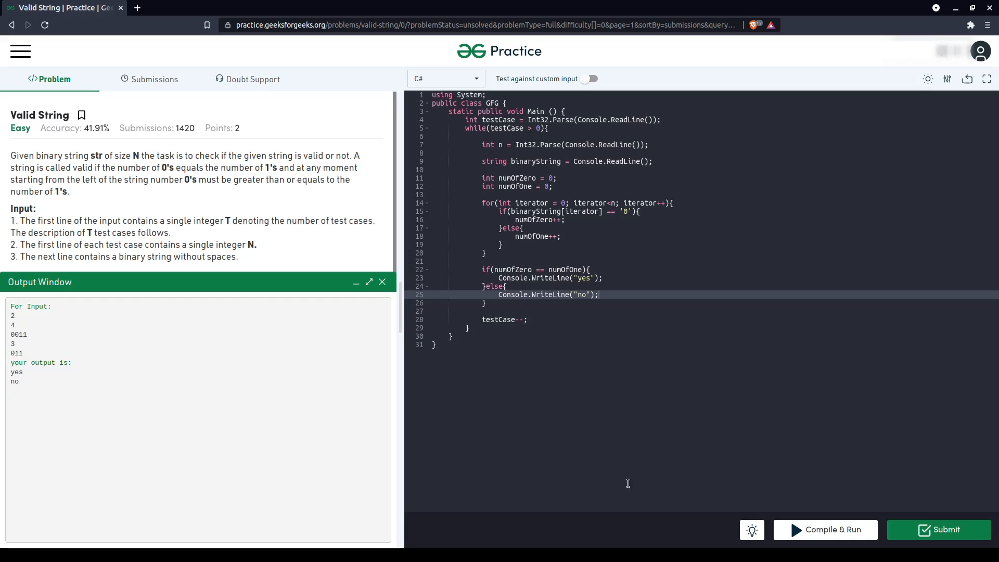
click(938, 530)
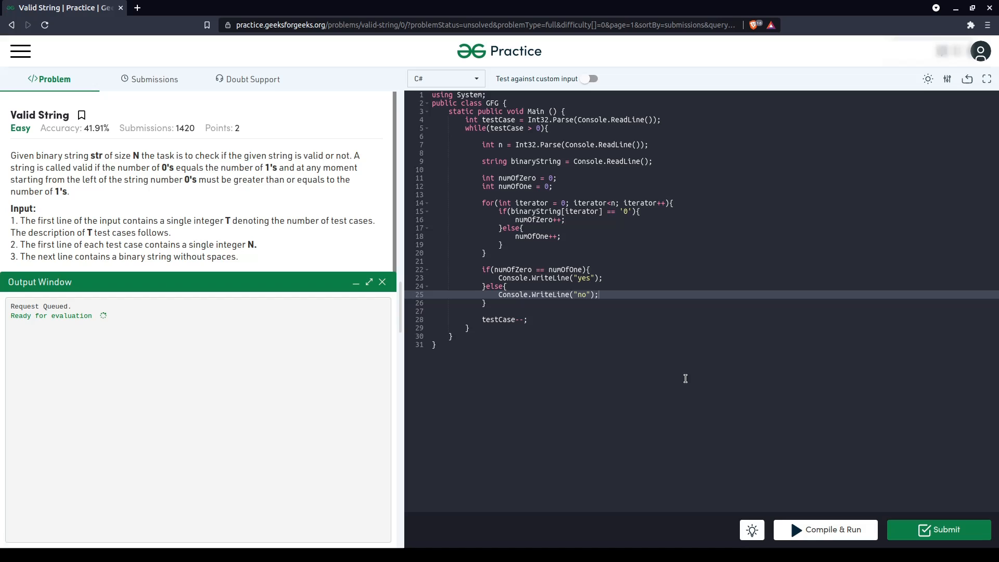
Submit again and see the Wrong Answer report for input 101010 expecting no
click(938, 530)
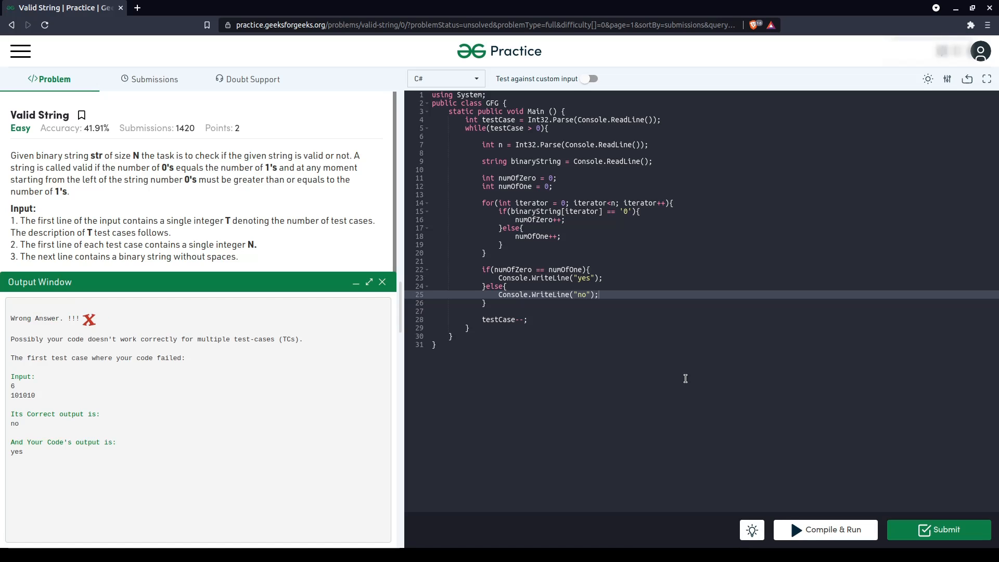
mouse_move(76, 372)
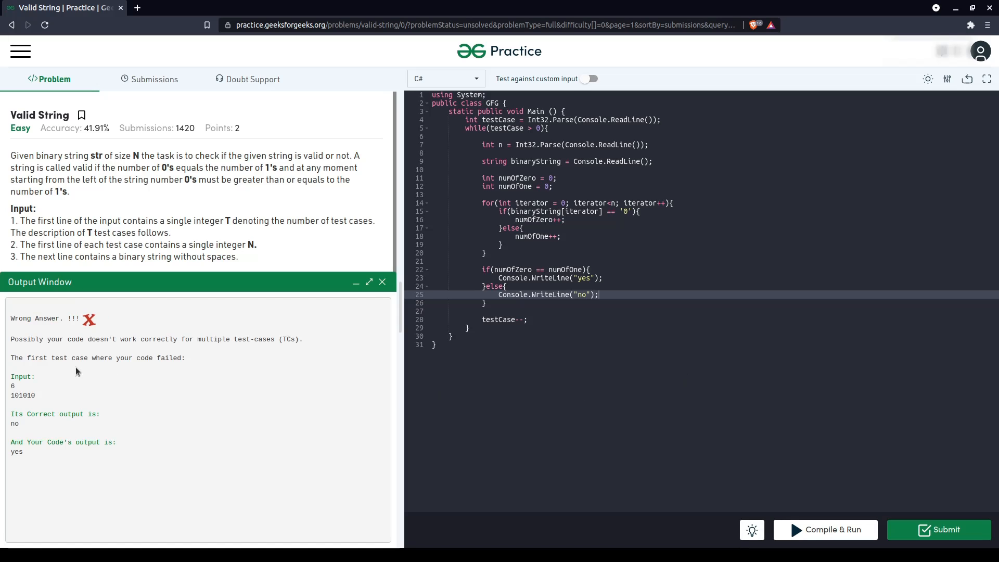
mouse_move(98, 372)
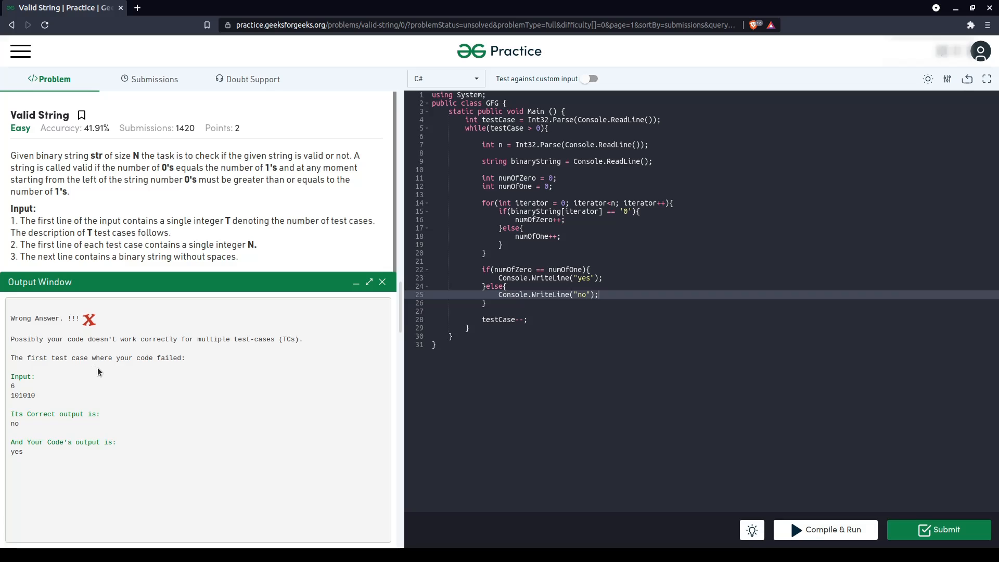
mouse_move(25, 396)
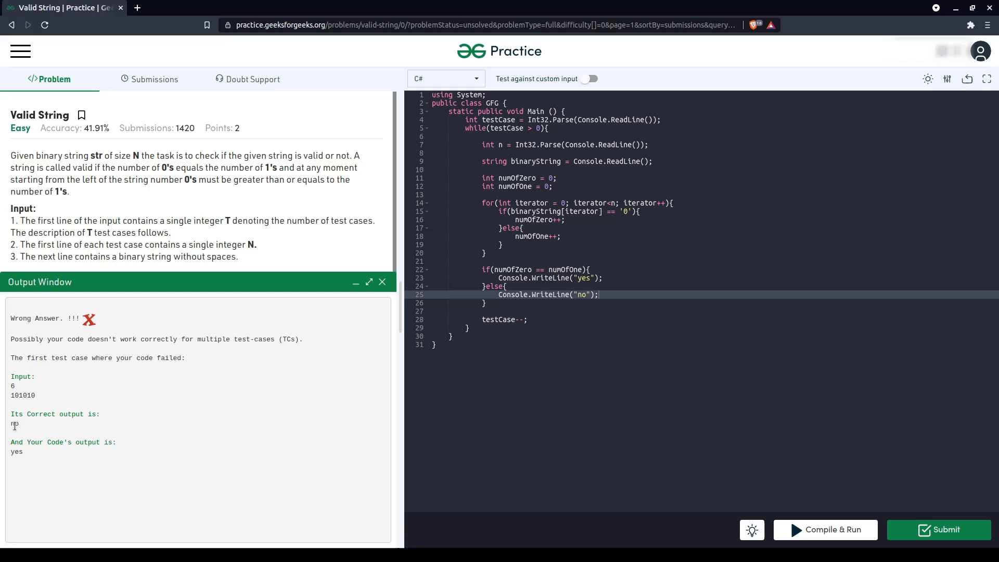
mouse_move(21, 430)
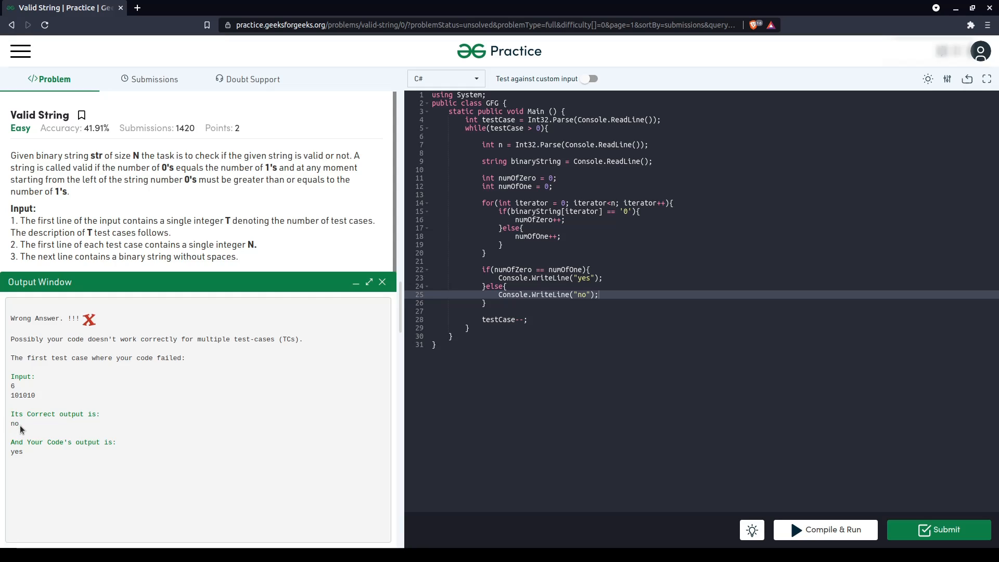
mouse_move(29, 425)
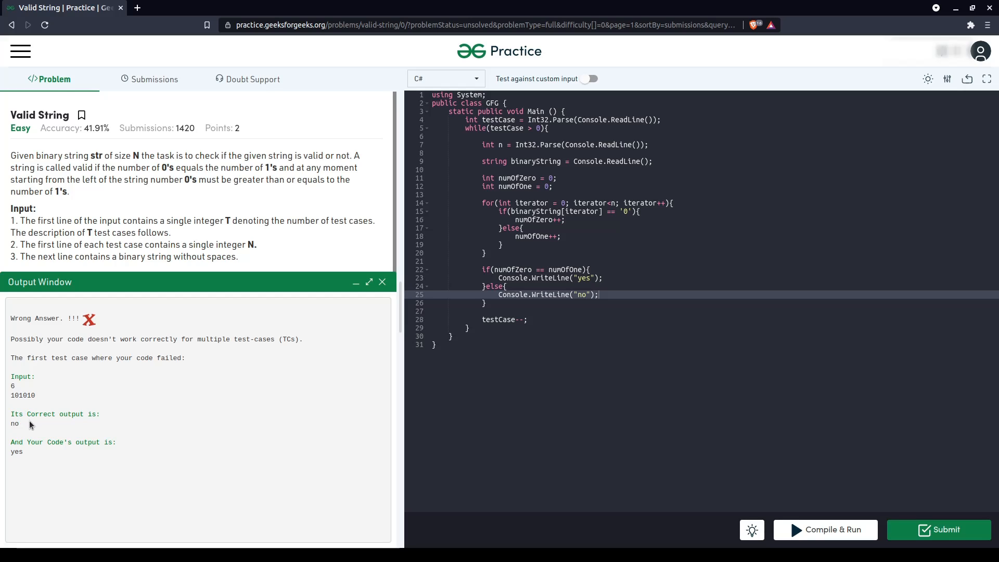
mouse_move(688, 229)
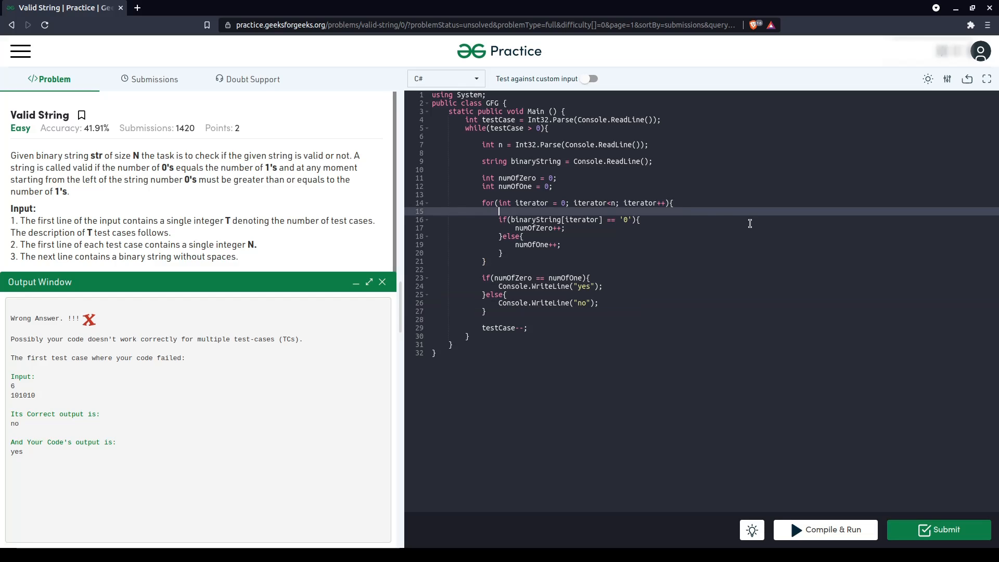
Add if(numOfZero < numOfOne){ break; } atop the for loop and compile and run
text(if(numOfZero)
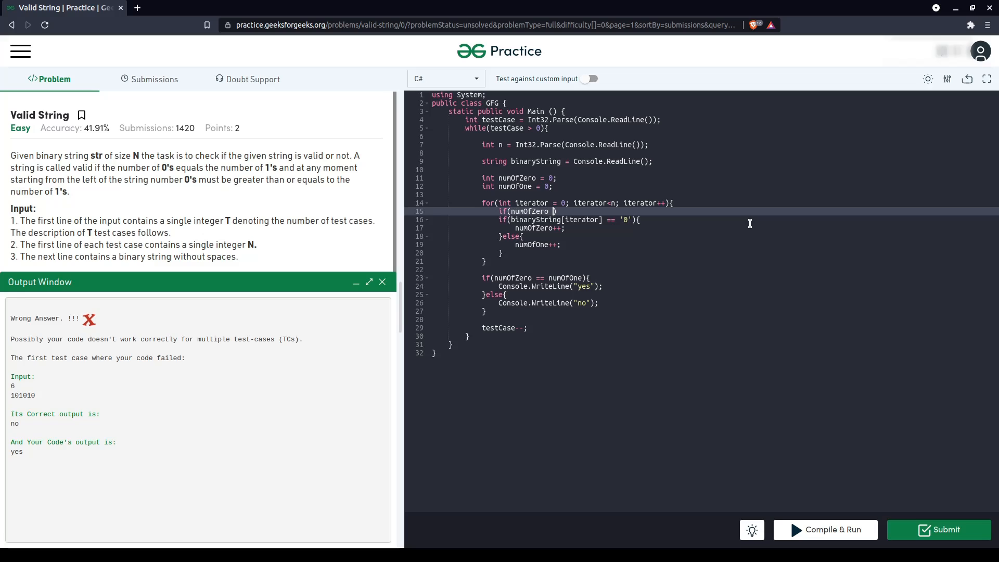
text(< numOfOne)
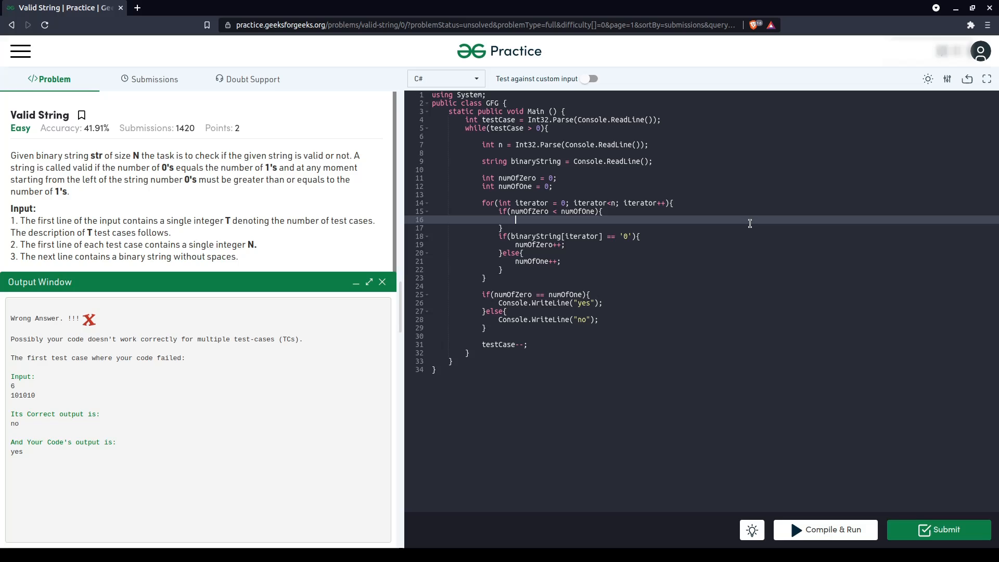
text(break;)
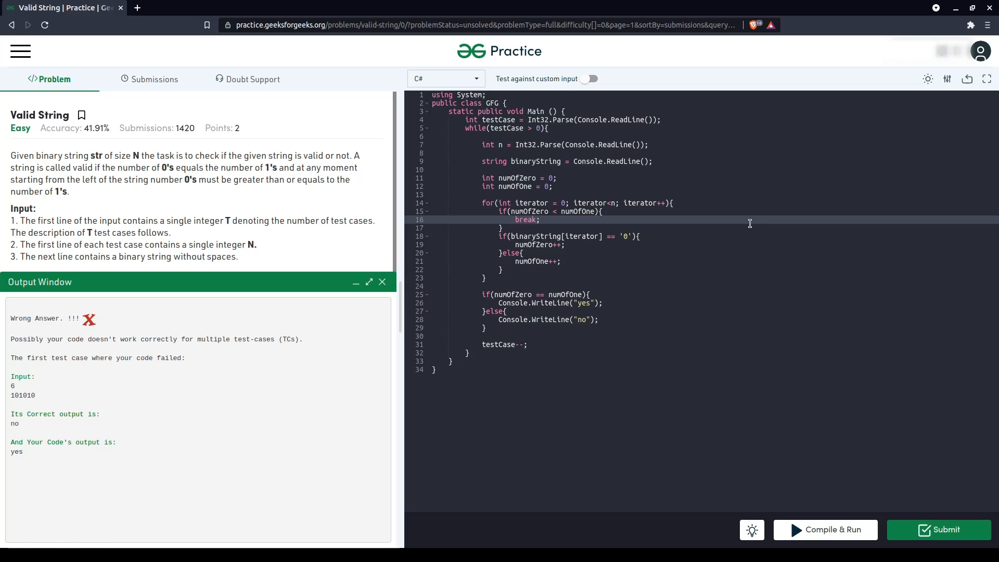
click(825, 530)
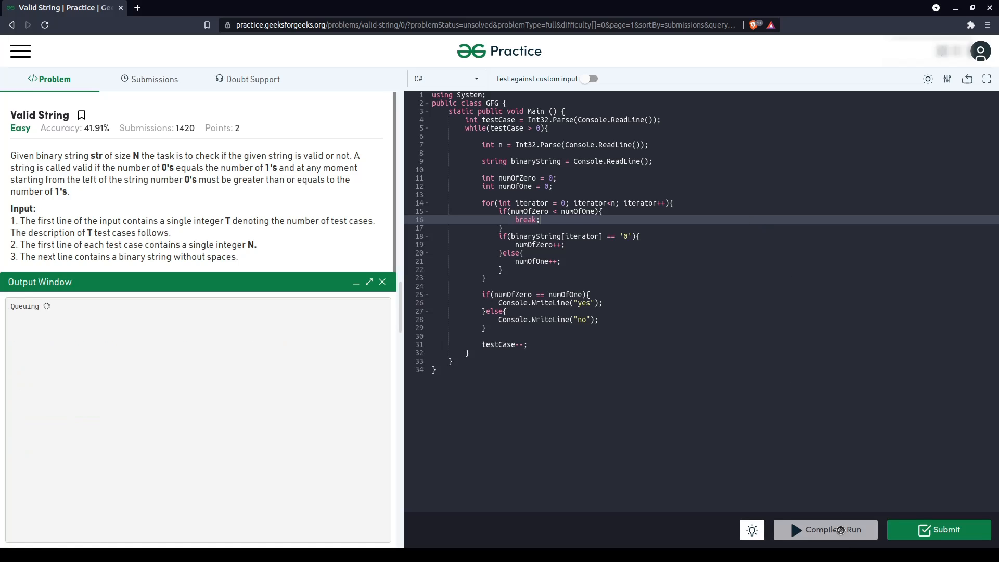
click(826, 530)
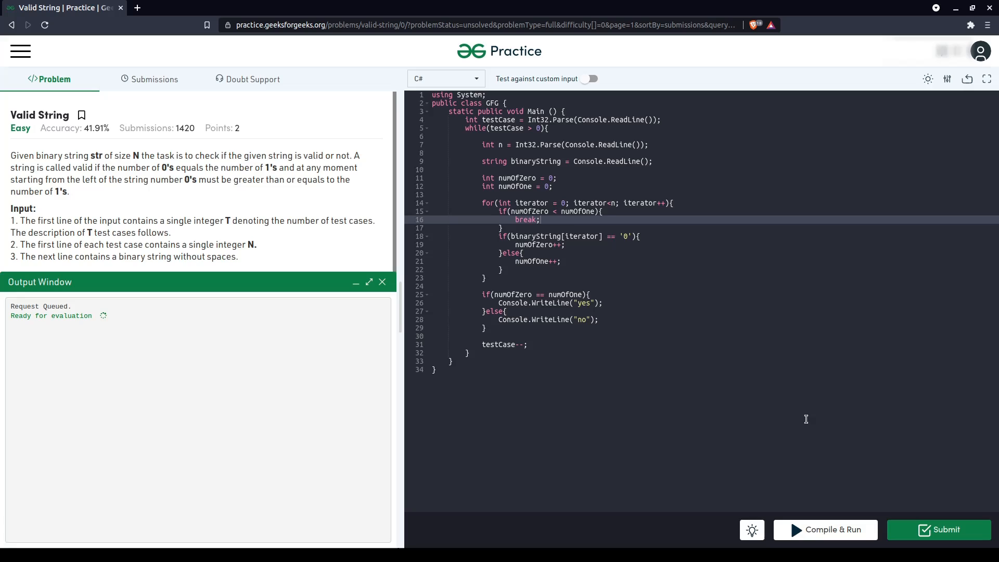
mouse_move(677, 399)
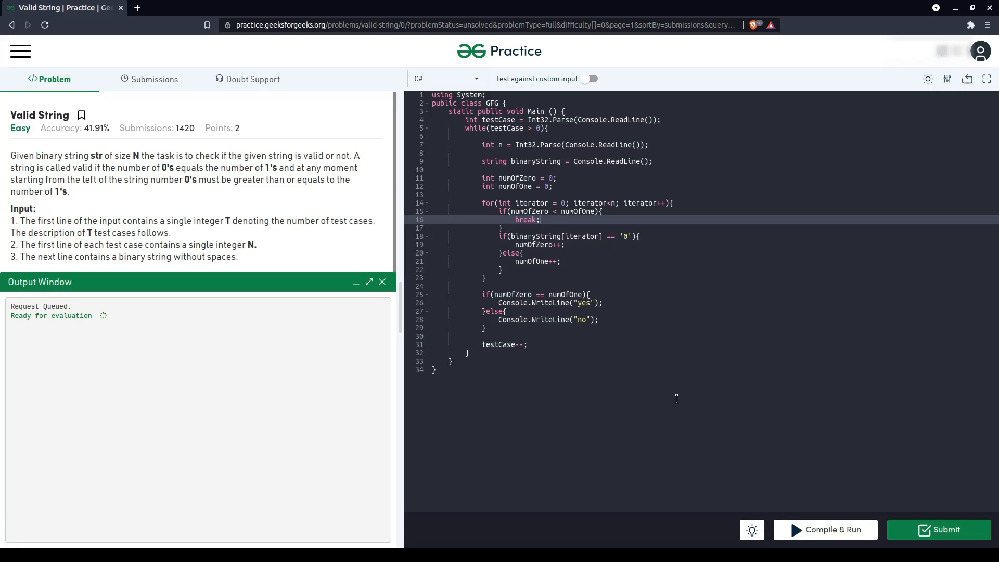